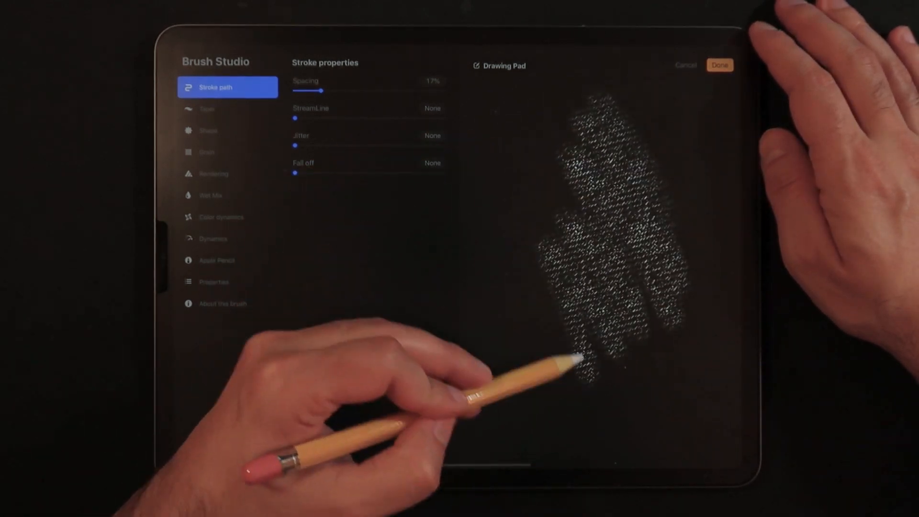
Step: Paint texture strokes over the sample illustrations: wood grain on the green shape, scratchy streaks on the face
click(720, 65)
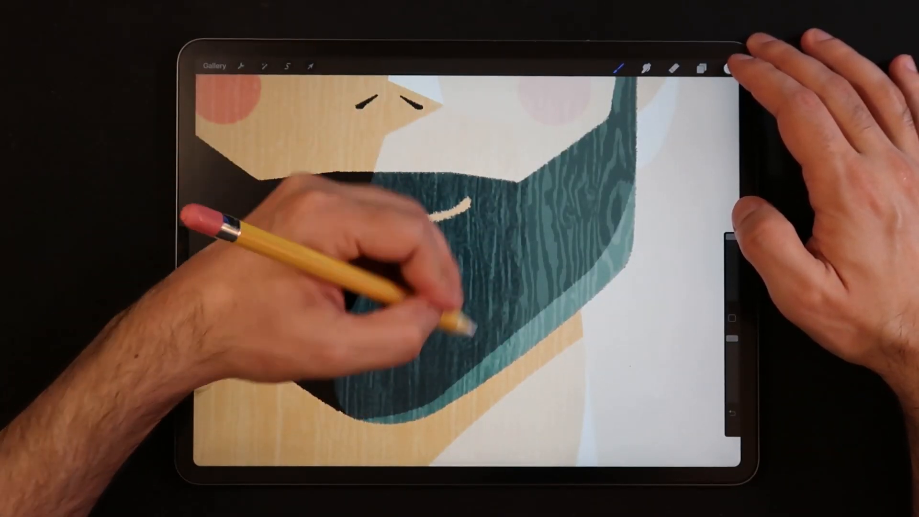
click(288, 66)
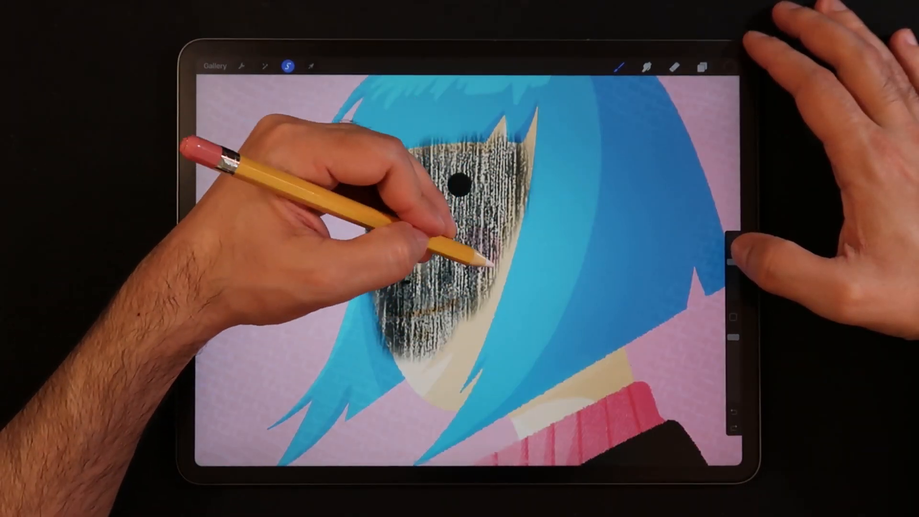
click(702, 66)
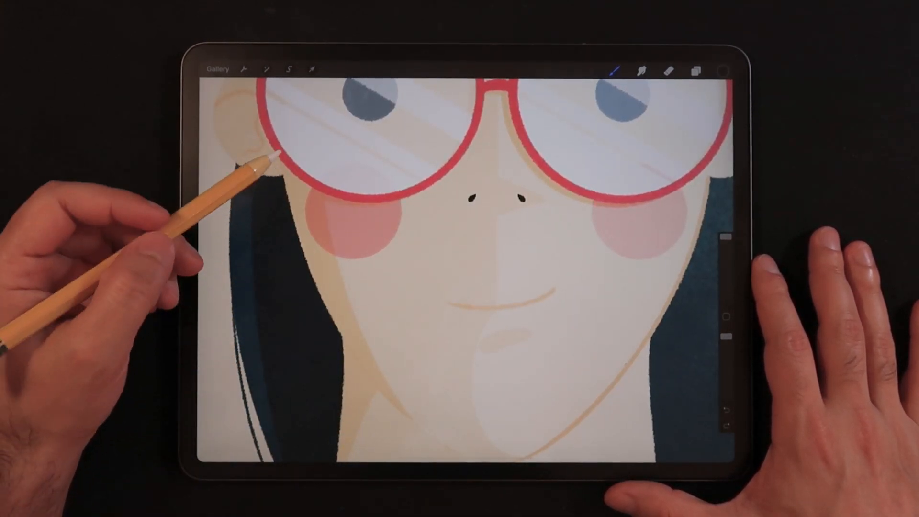
Step: Browse the Brush Library's custom set with Studio Pen and Noise Brush over the portrait
click(615, 70)
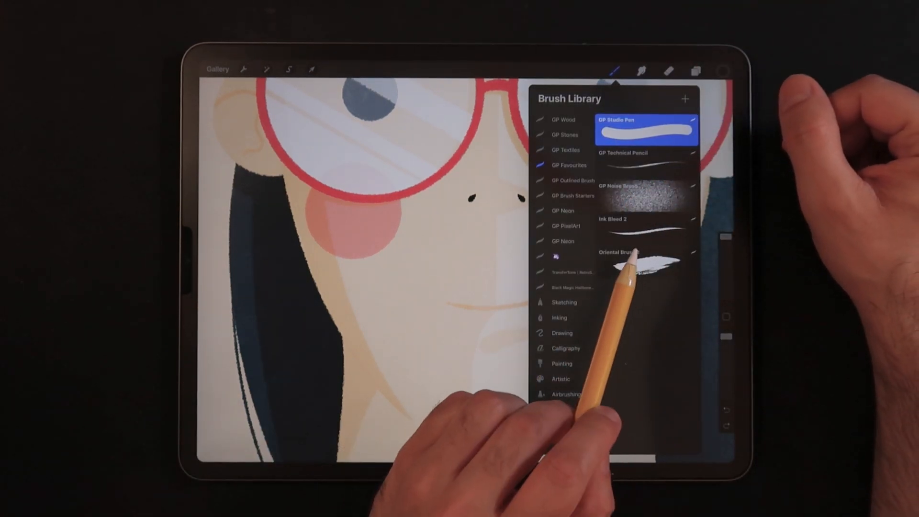
scroll(down, 3)
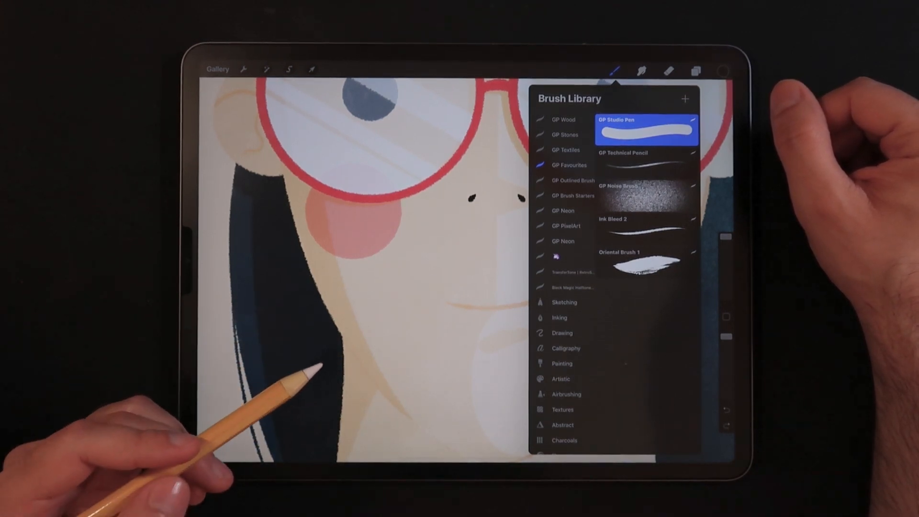
mouse_move(176, 305)
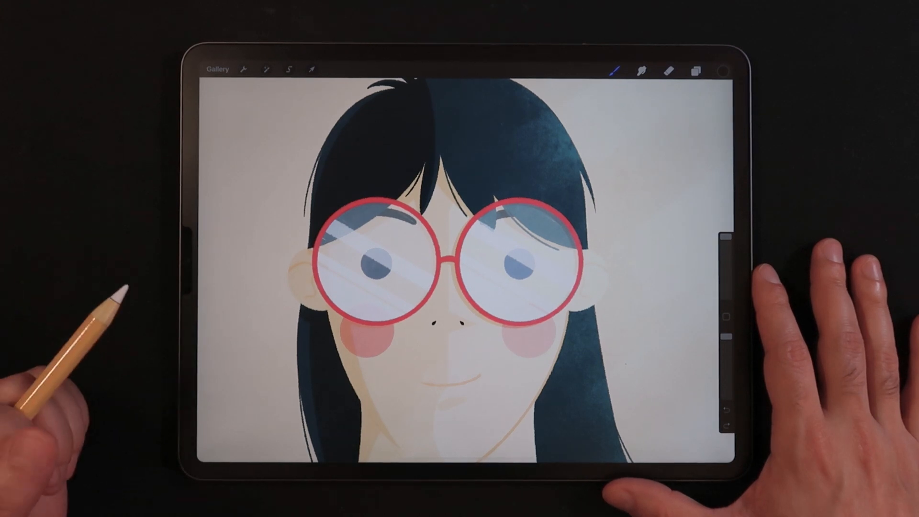
Step: Choose the Denim Fine Inverted brush from the GP Textiles set
click(616, 70)
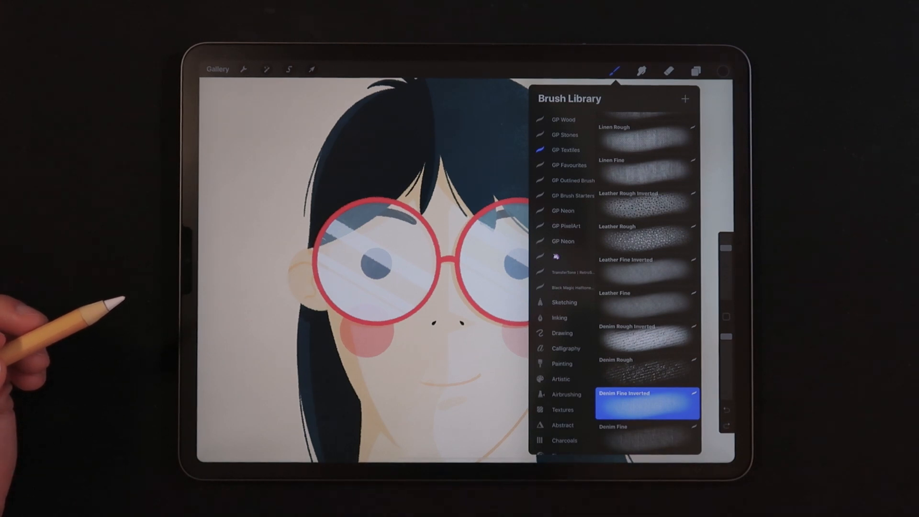
click(615, 70)
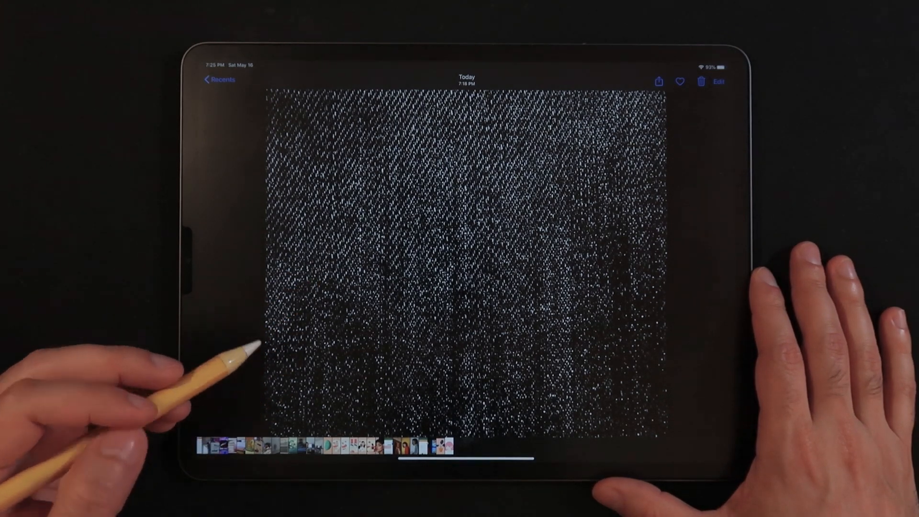
mouse_move(234, 364)
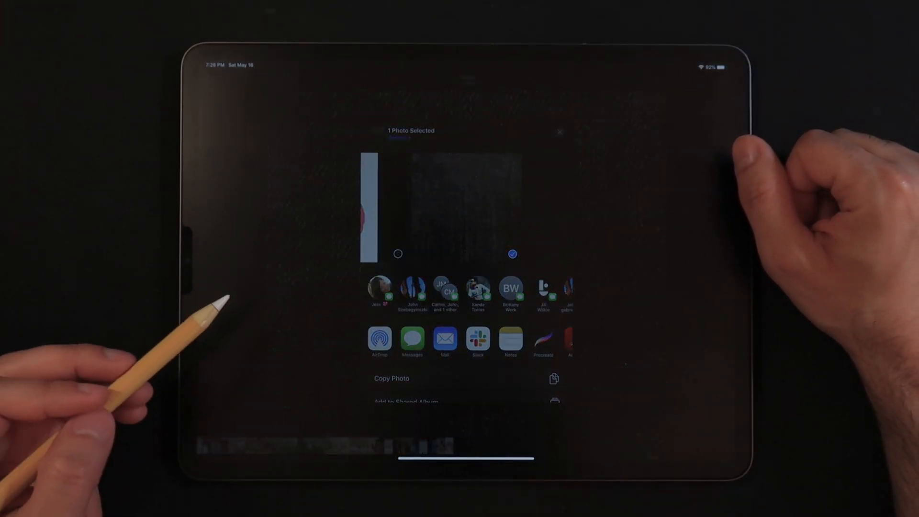
Step: Share the dark denim fabric photo from Photos to Procreate and switch back to it
click(544, 341)
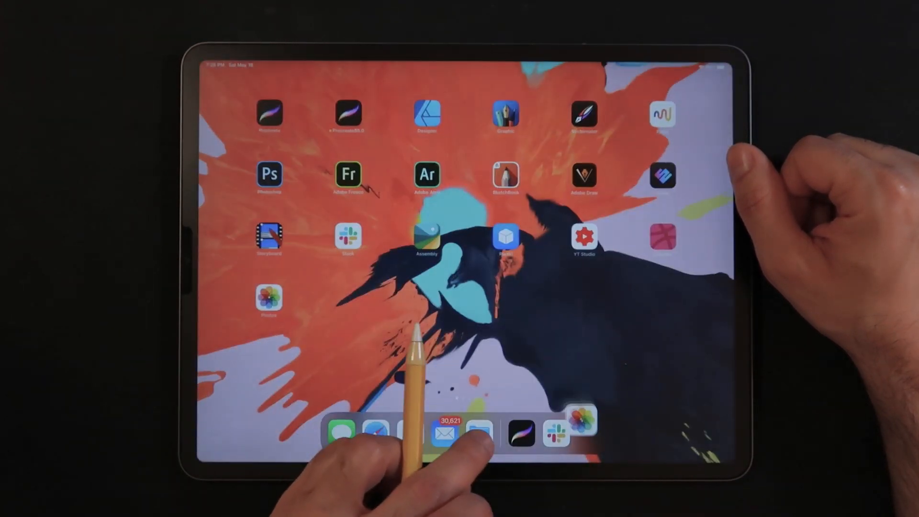
click(519, 435)
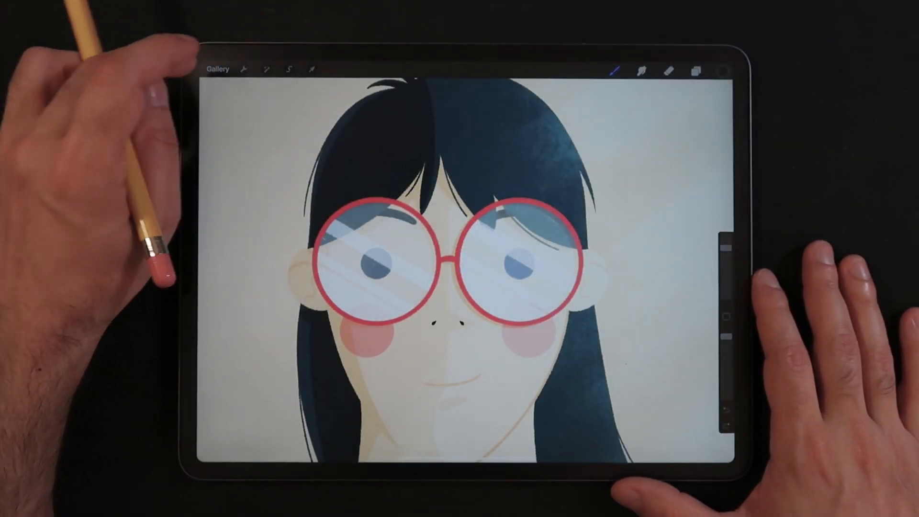
Step: Return to the Gallery and open the imported denim photo as its own canvas
click(217, 68)
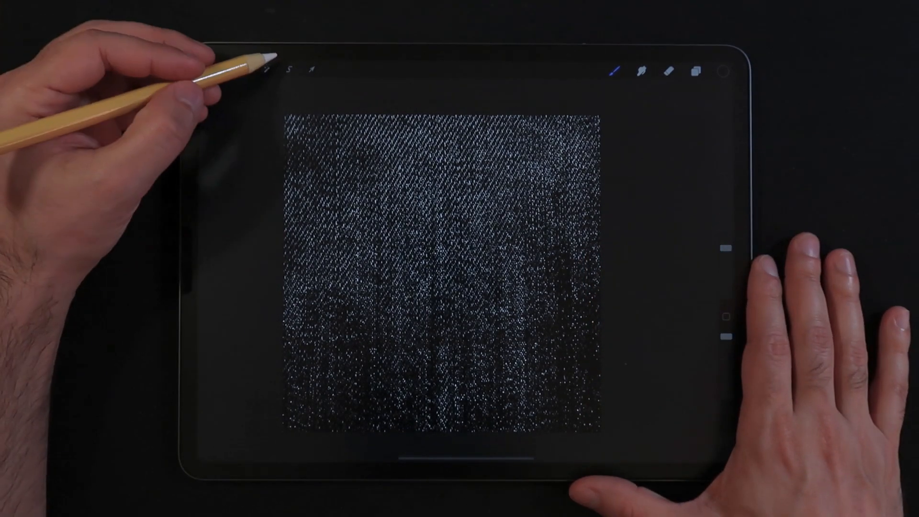
Step: Try the Saturation and Brightness sliders on the denim photo, leaving all values at 50%
click(287, 70)
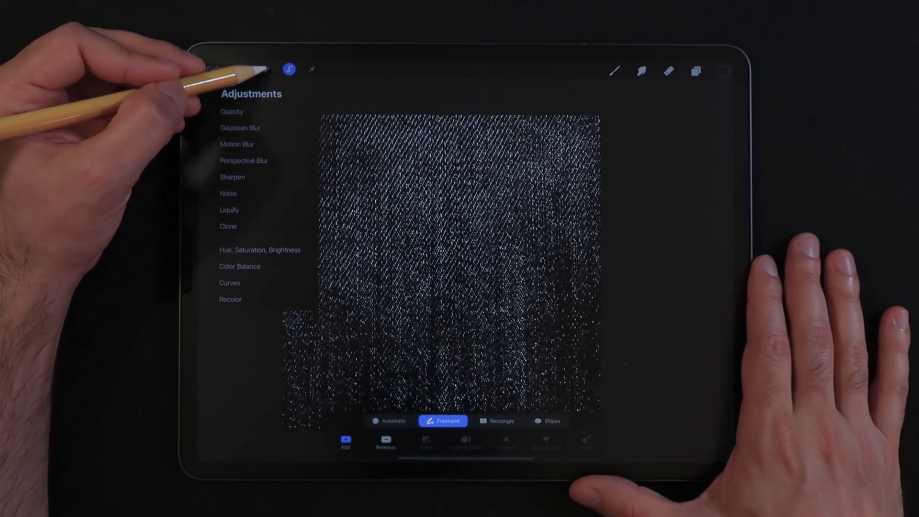
click(258, 250)
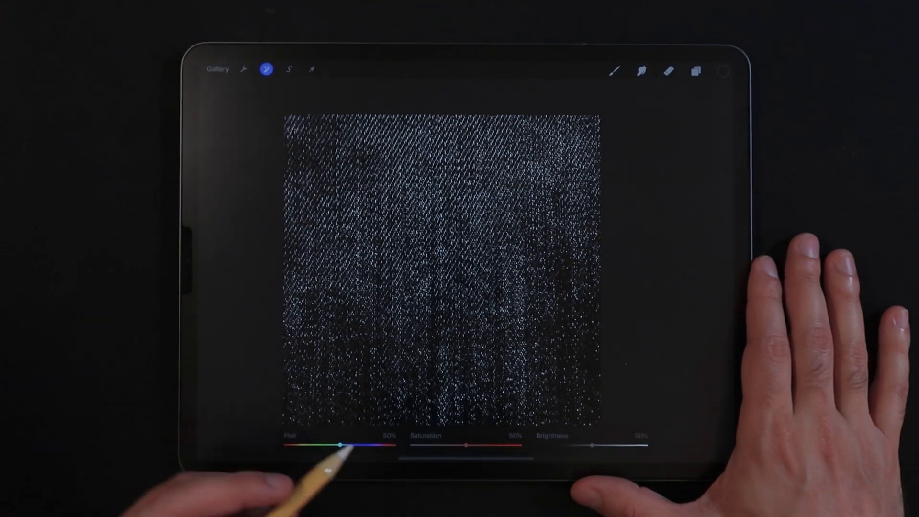
drag(464, 446, 414, 446)
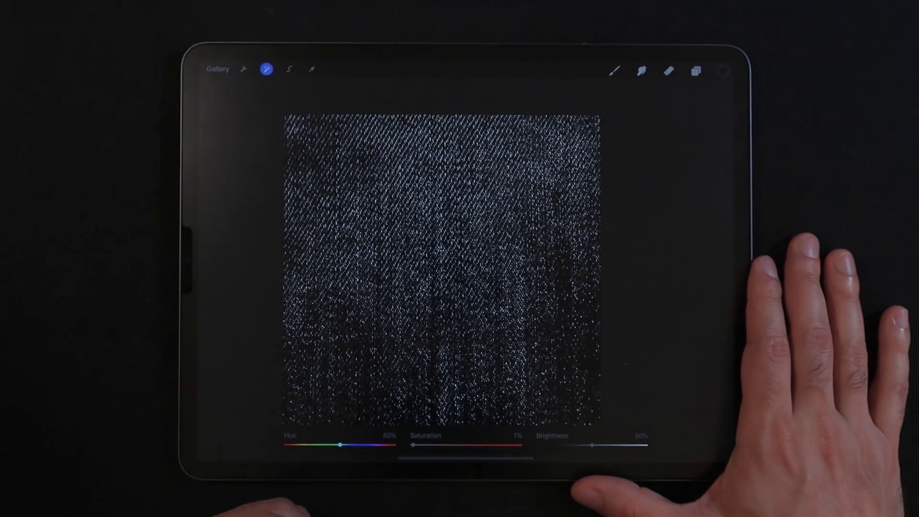
drag(591, 445, 582, 446)
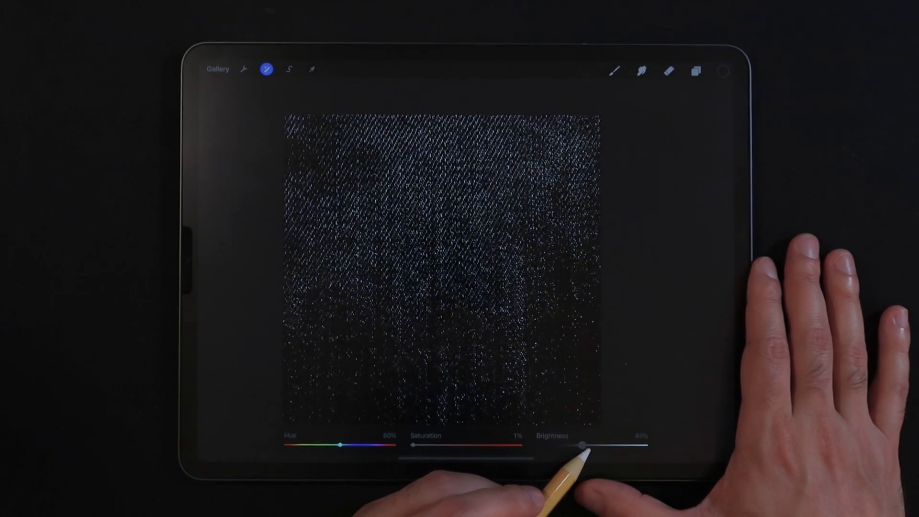
drag(581, 447, 589, 447)
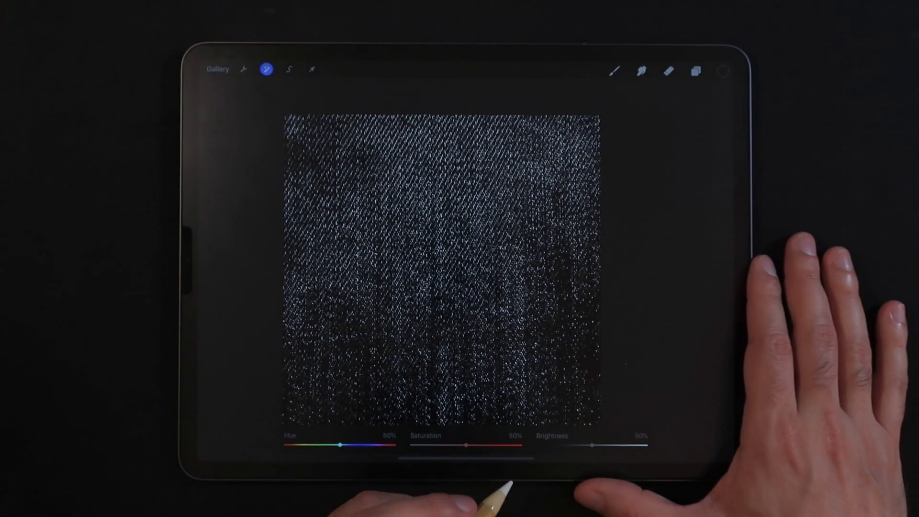
Step: Apply a Curves adjustment, reshaping the Blue and Gamma curves to boost the denim's contrast
click(267, 69)
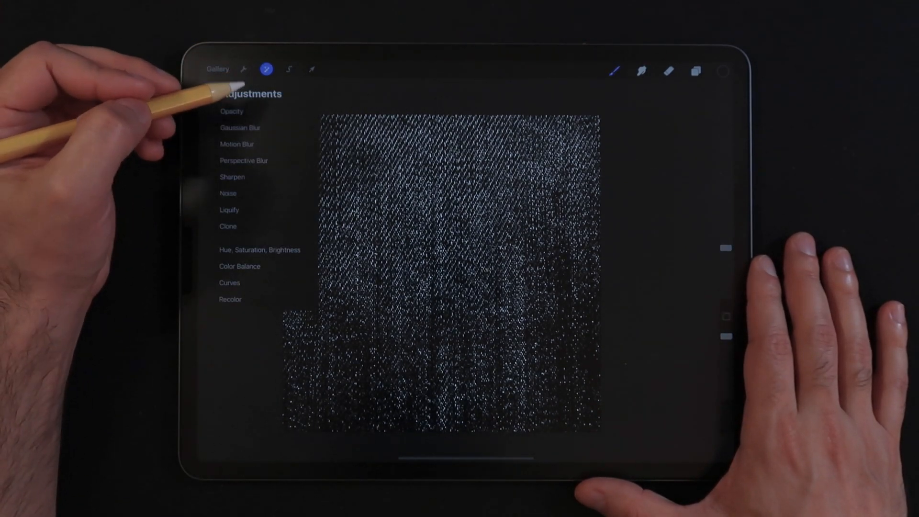
click(230, 283)
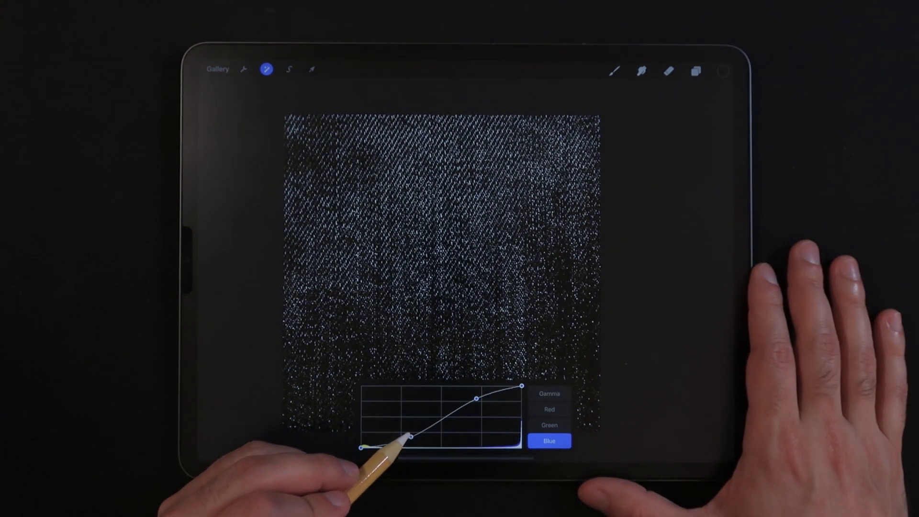
drag(411, 437, 475, 402)
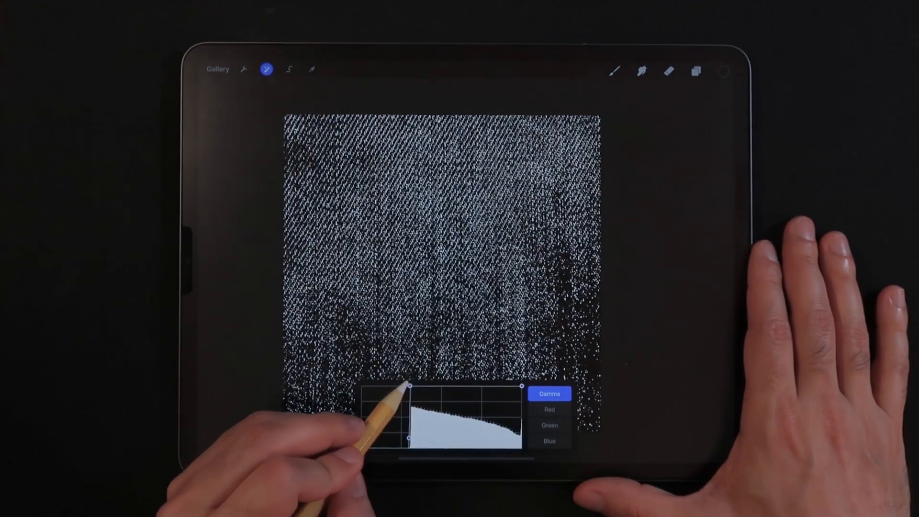
drag(410, 386, 362, 431)
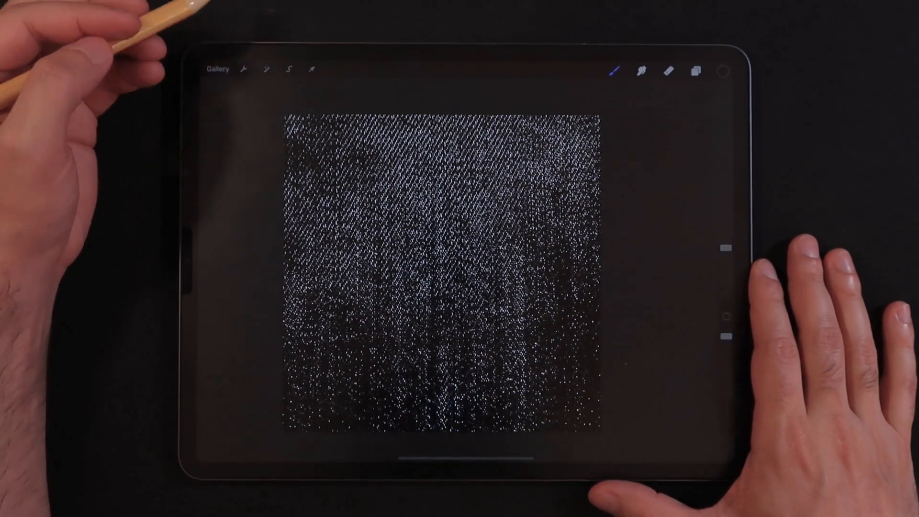
Step: Export the contrast-boosted denim image as a flat PNG via Actions > Share
click(243, 70)
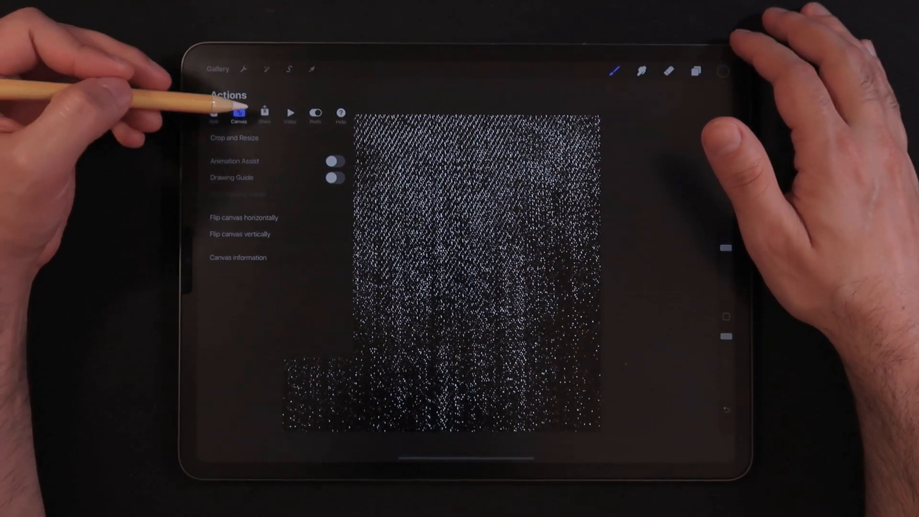
click(264, 113)
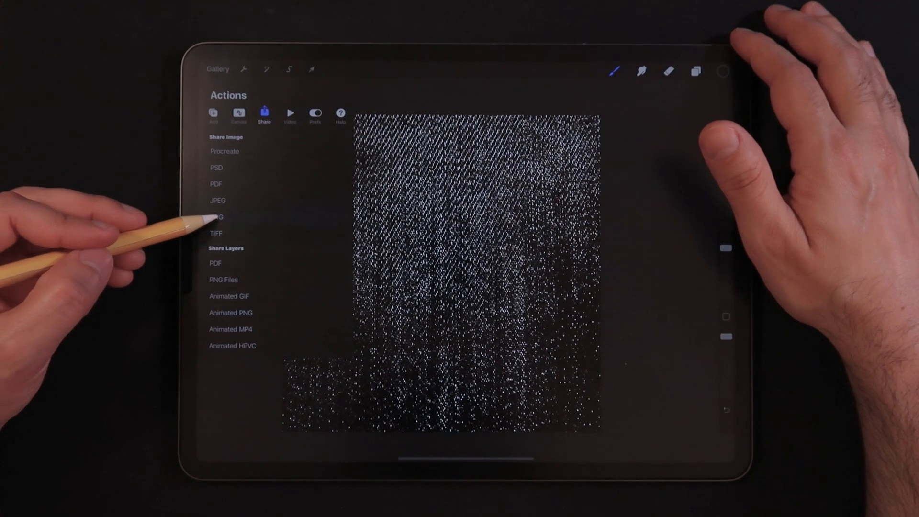
click(217, 217)
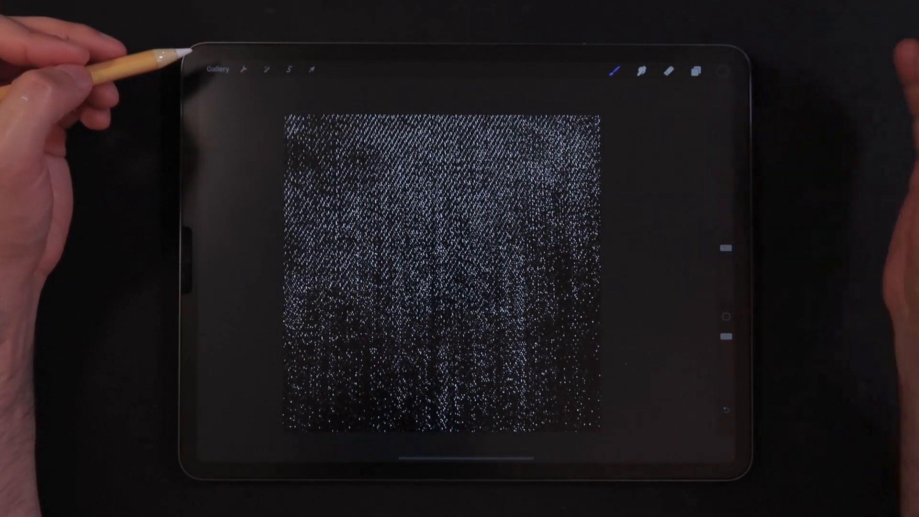
Step: Reopen the girl-with-glasses illustration from the Gallery and show the GP Textiles brush set
click(217, 69)
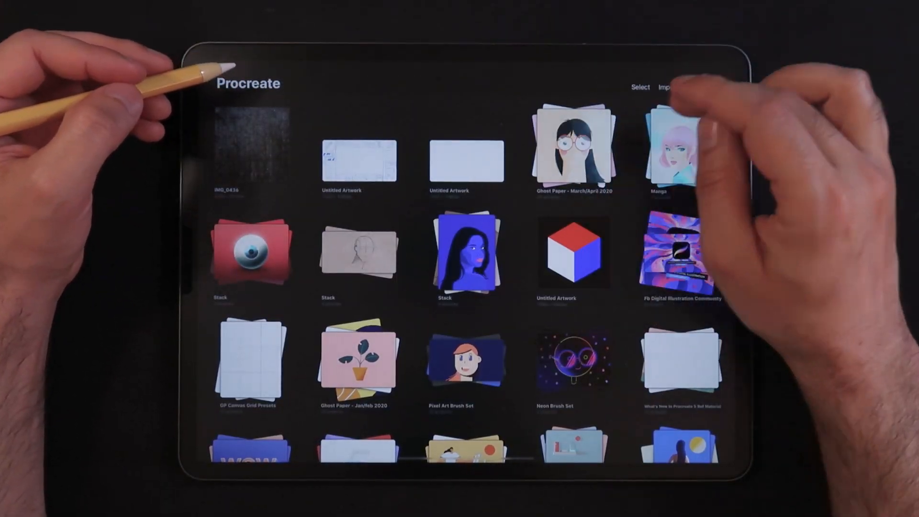
click(573, 148)
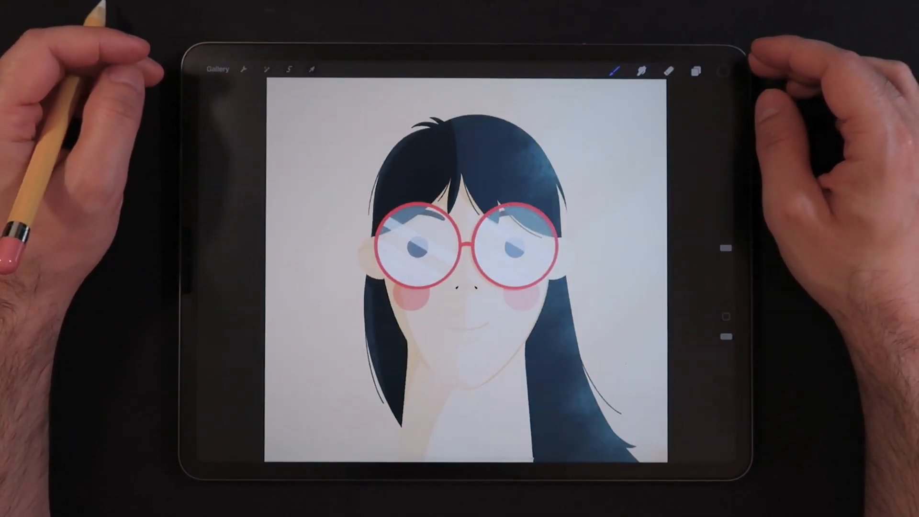
click(617, 70)
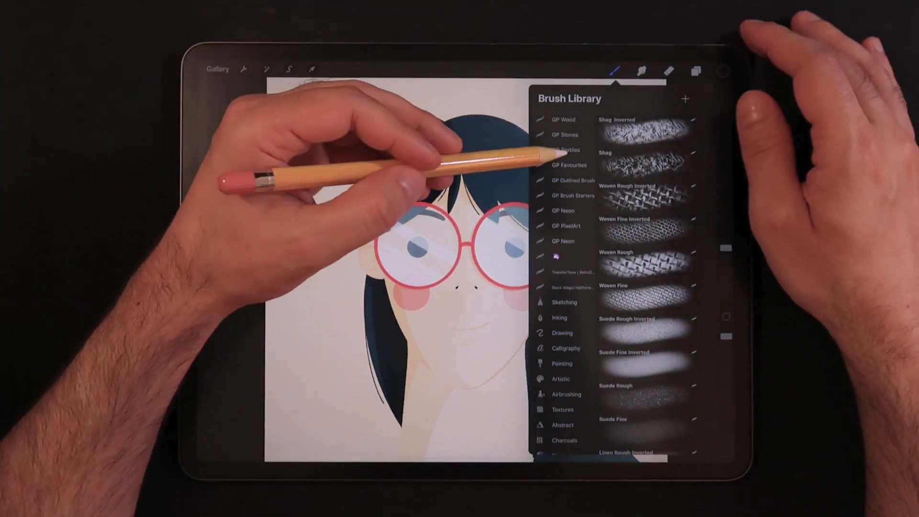
click(568, 165)
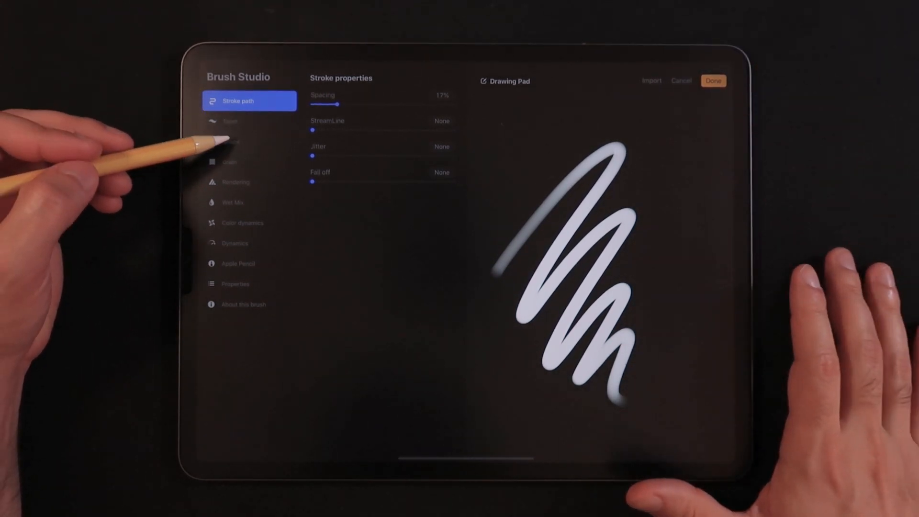
Step: Review the new brush's round Shape source and its Grain settings in Brush Studio
click(249, 142)
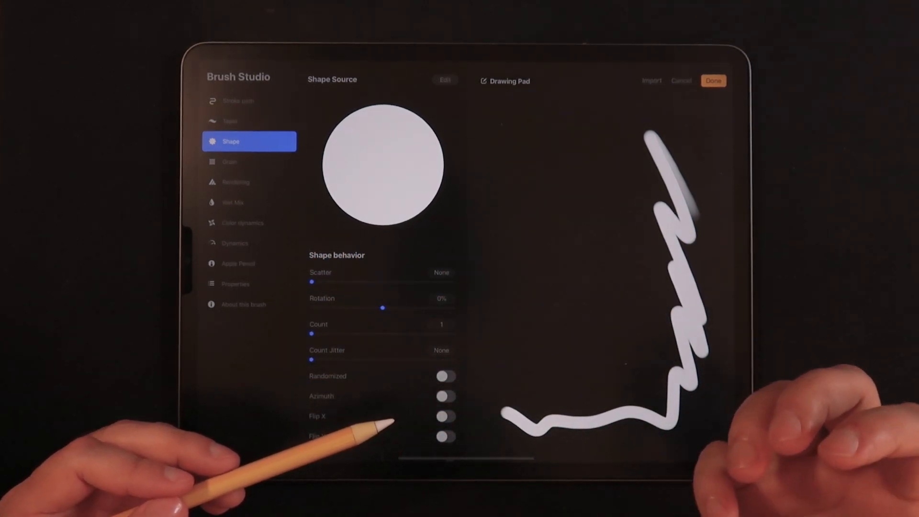
click(249, 161)
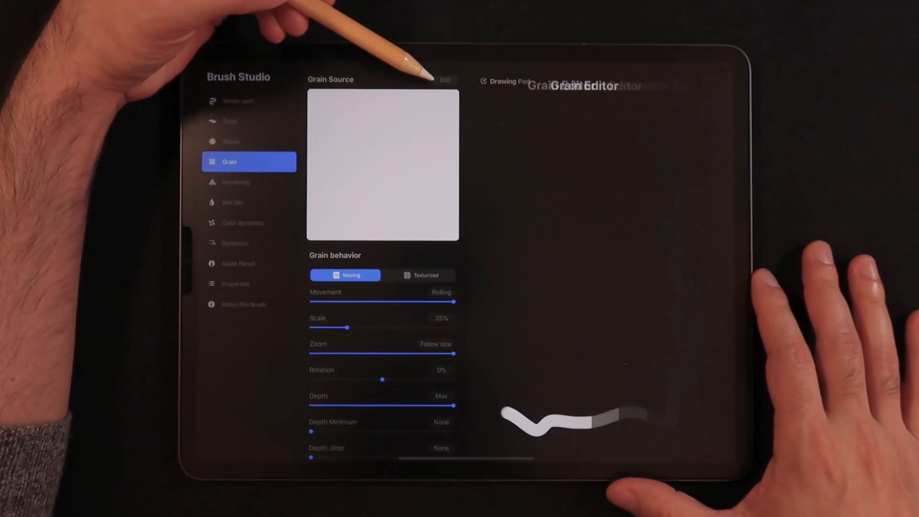
Step: Open the Grain Editor and begin importing an image as the grain source
click(445, 80)
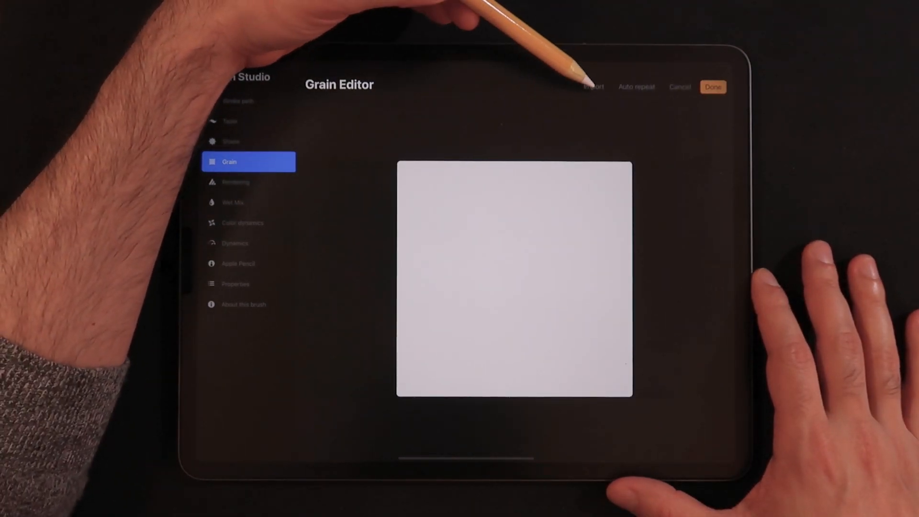
click(594, 87)
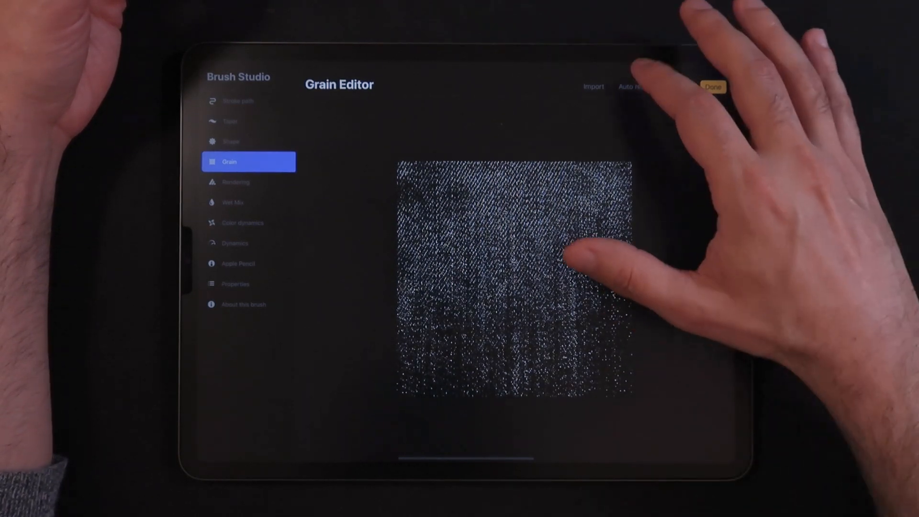
Step: Enable Auto repeat, set Grain scale to 2.2 and Border overlap to the maximum 128 after comparing seams
click(636, 86)
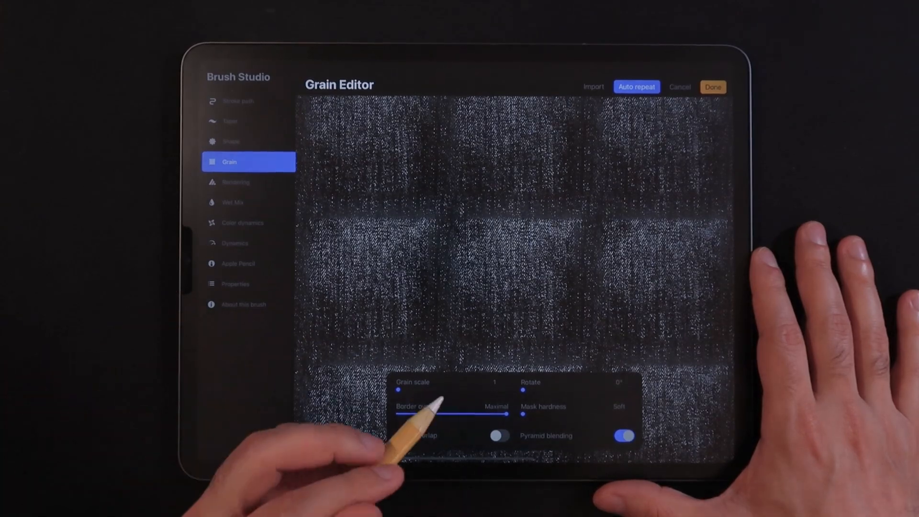
drag(403, 391, 415, 391)
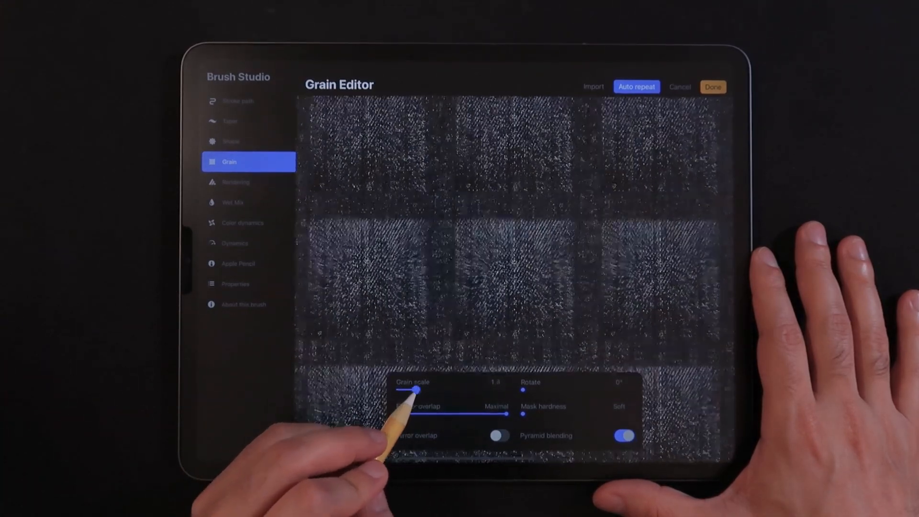
drag(414, 390, 439, 390)
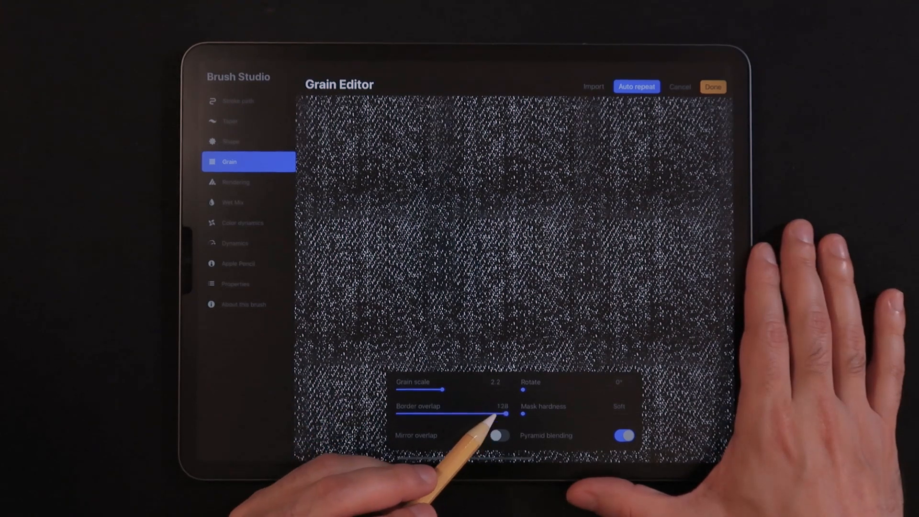
drag(501, 414, 434, 415)
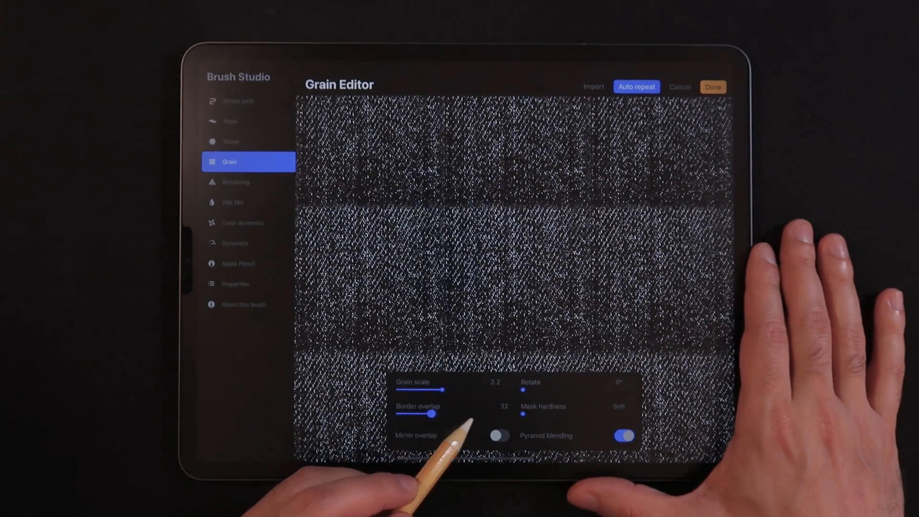
drag(434, 414, 506, 413)
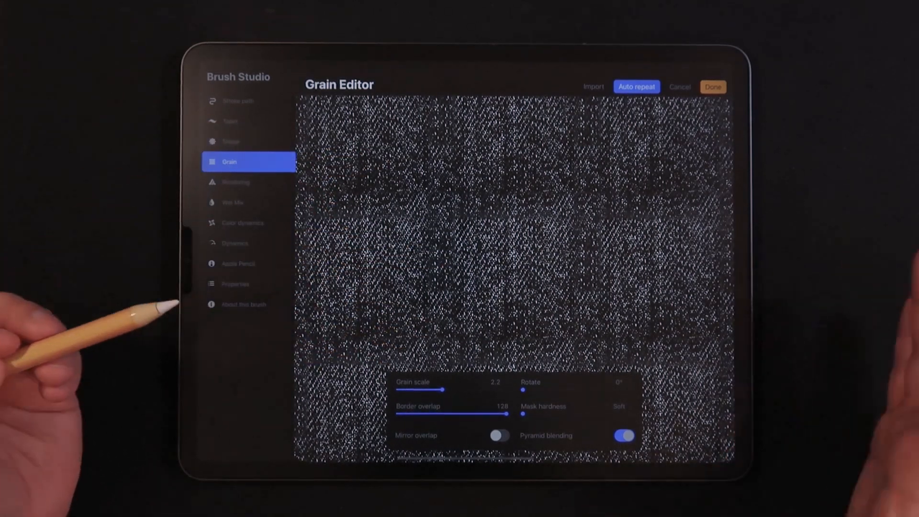
drag(506, 414, 398, 414)
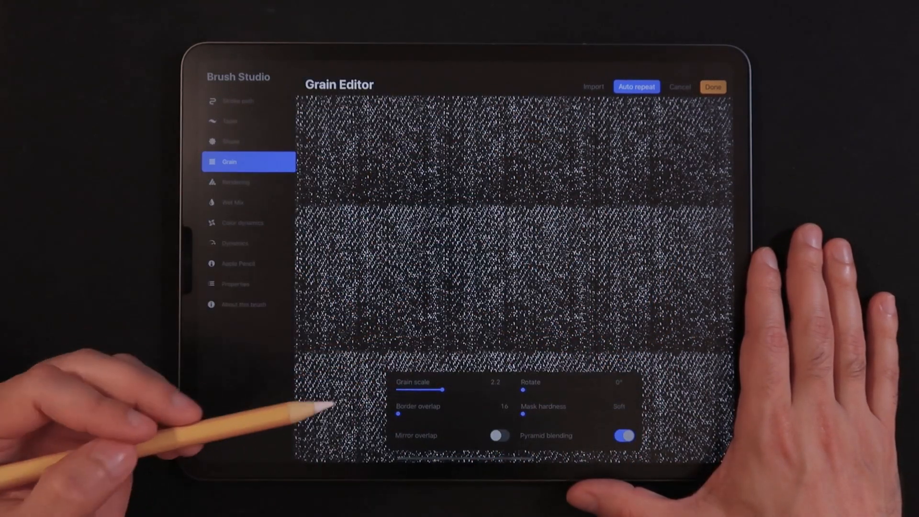
drag(402, 414, 504, 413)
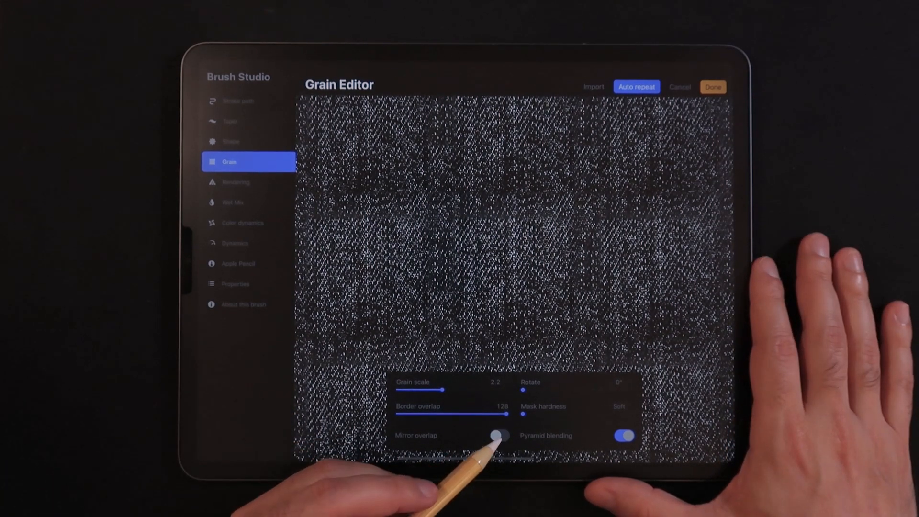
click(499, 436)
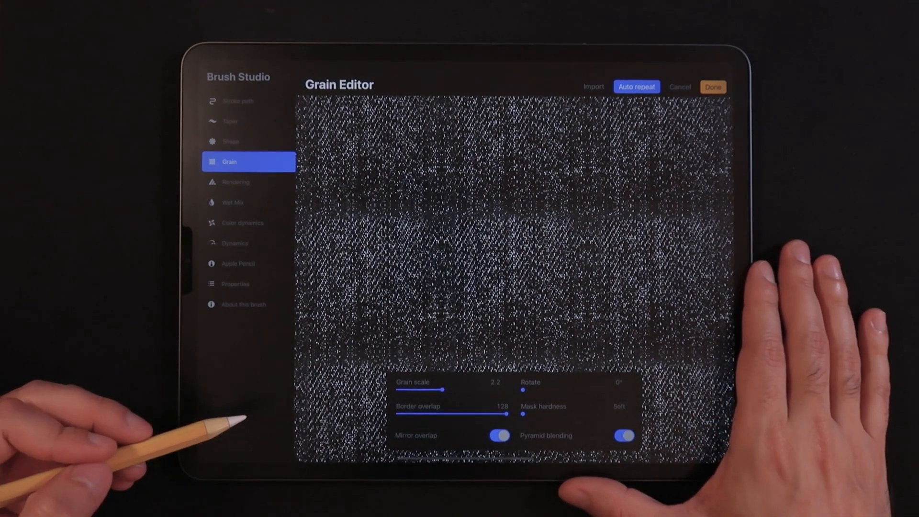
click(499, 434)
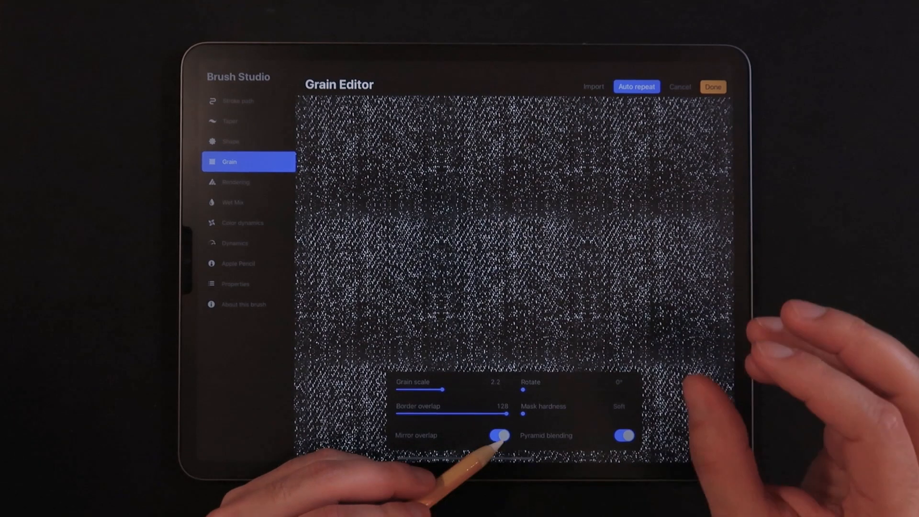
click(499, 434)
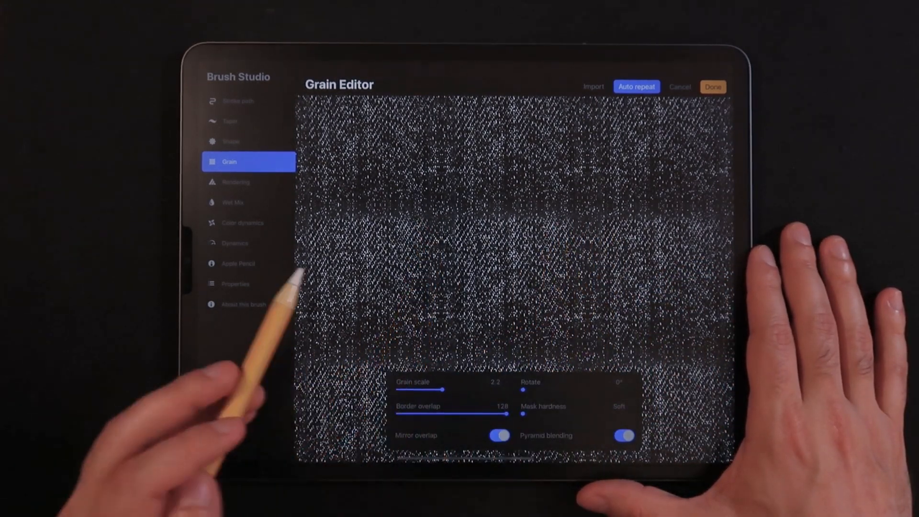
click(499, 436)
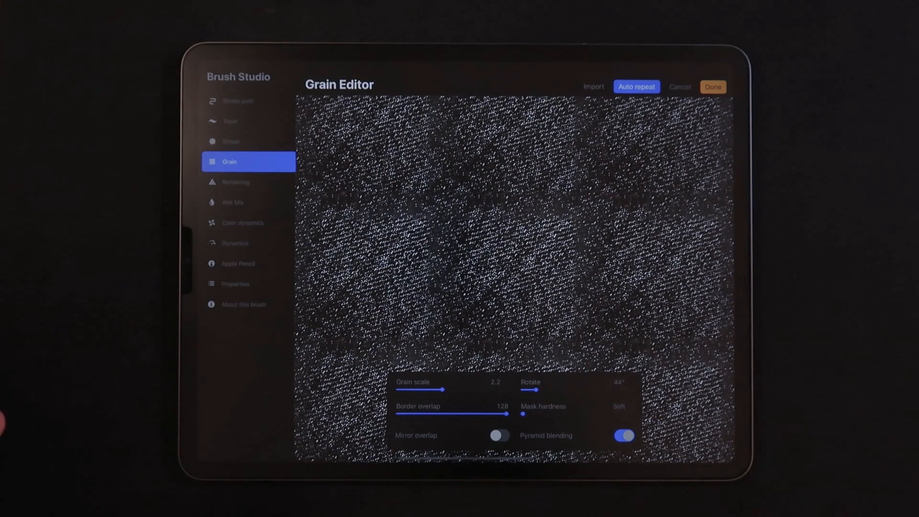
drag(542, 390, 522, 389)
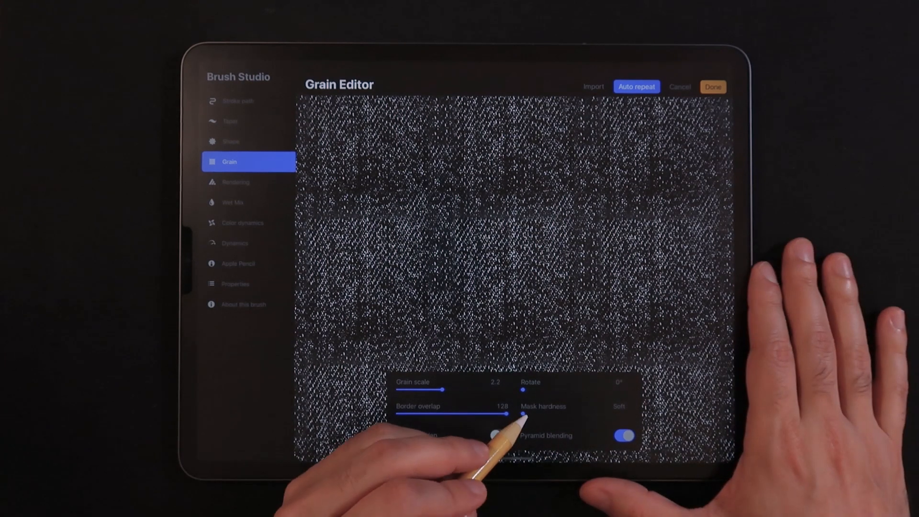
Step: Try the Mask hardness between soft and hard, settle at 82%, and confirm the grain edits
drag(522, 415, 538, 415)
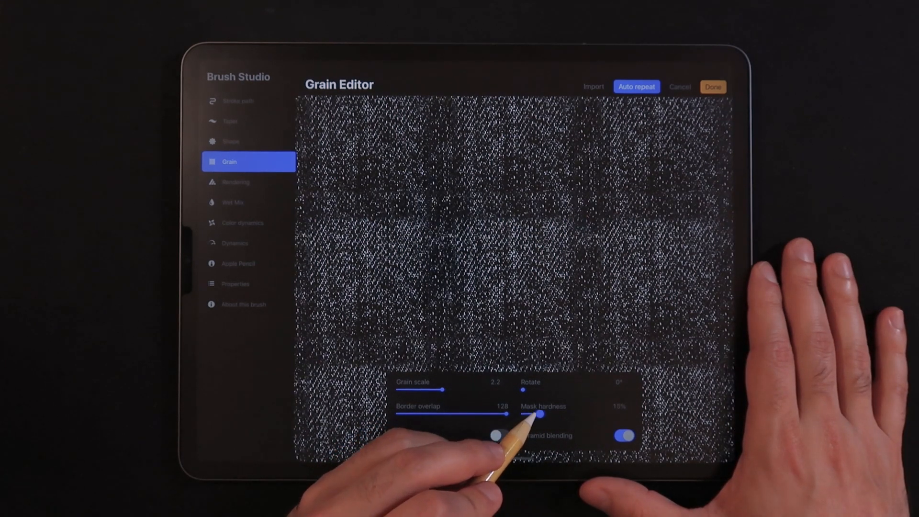
drag(538, 415, 622, 414)
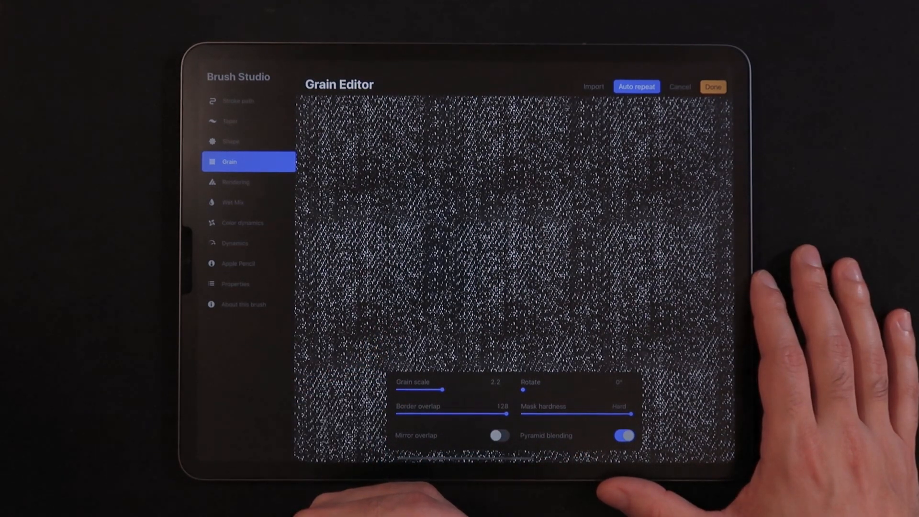
drag(628, 414, 577, 414)
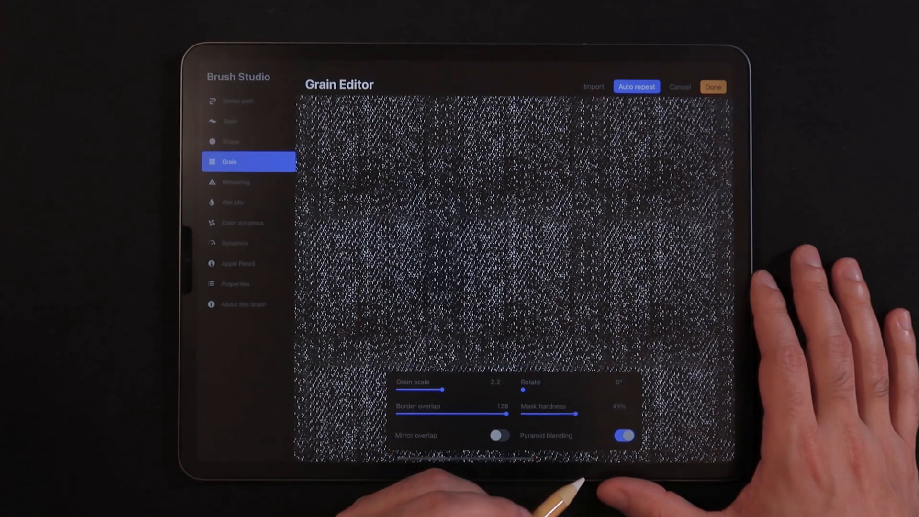
drag(577, 413, 523, 414)
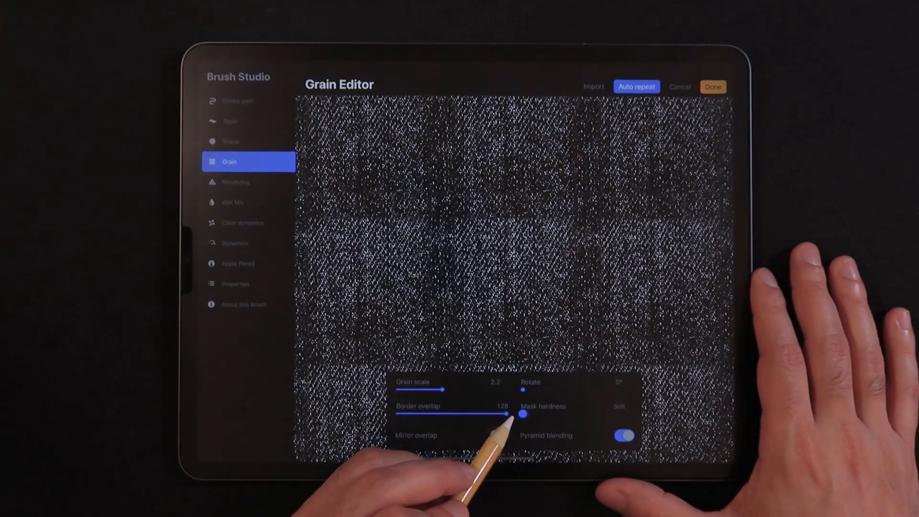
drag(522, 415, 540, 415)
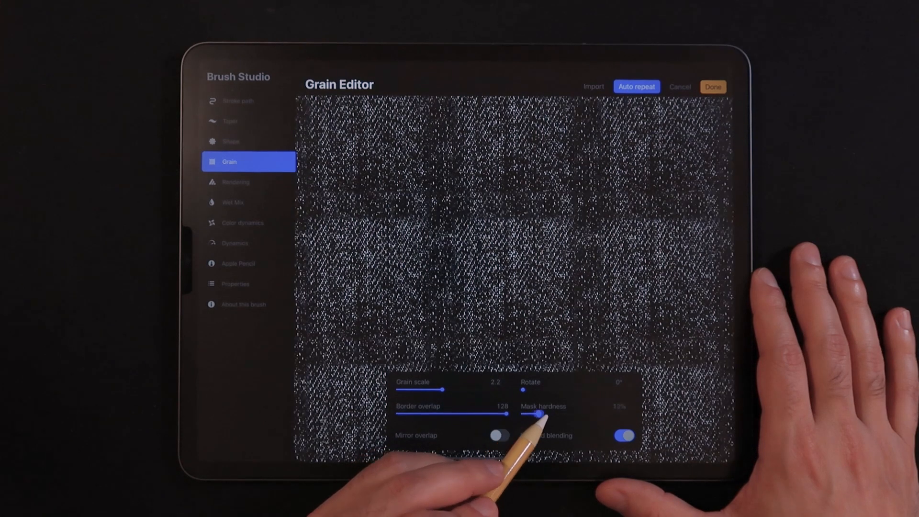
drag(539, 414, 522, 414)
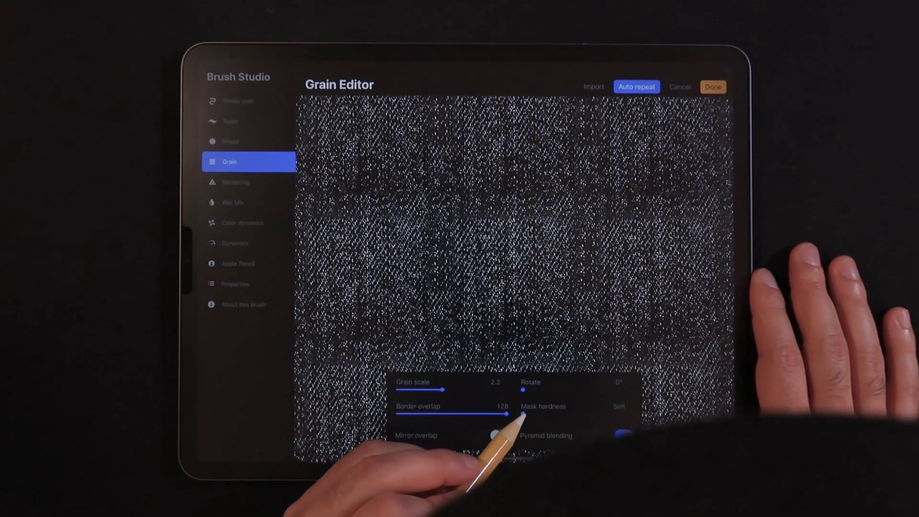
drag(524, 417, 630, 417)
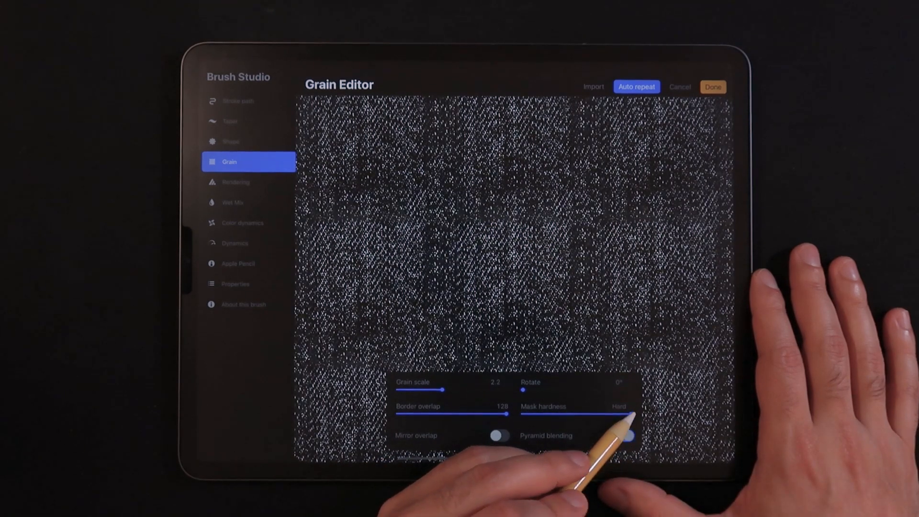
click(626, 436)
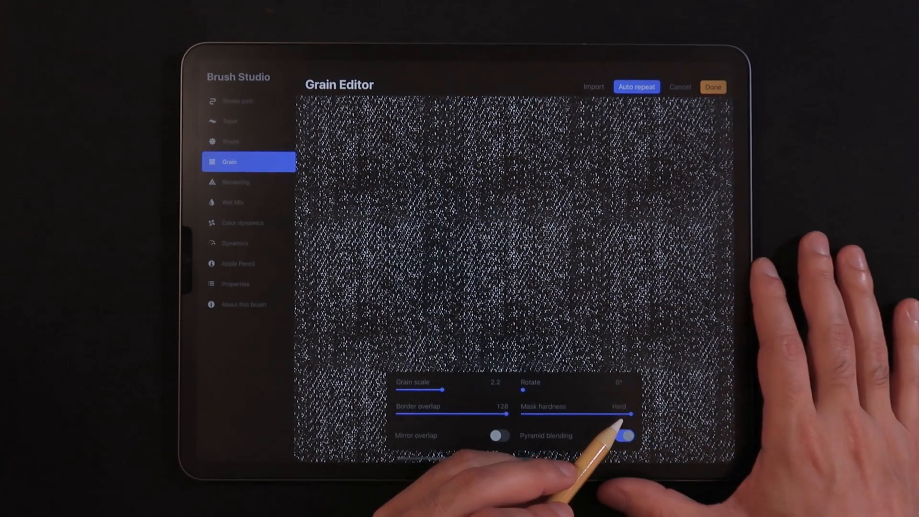
drag(631, 414, 613, 414)
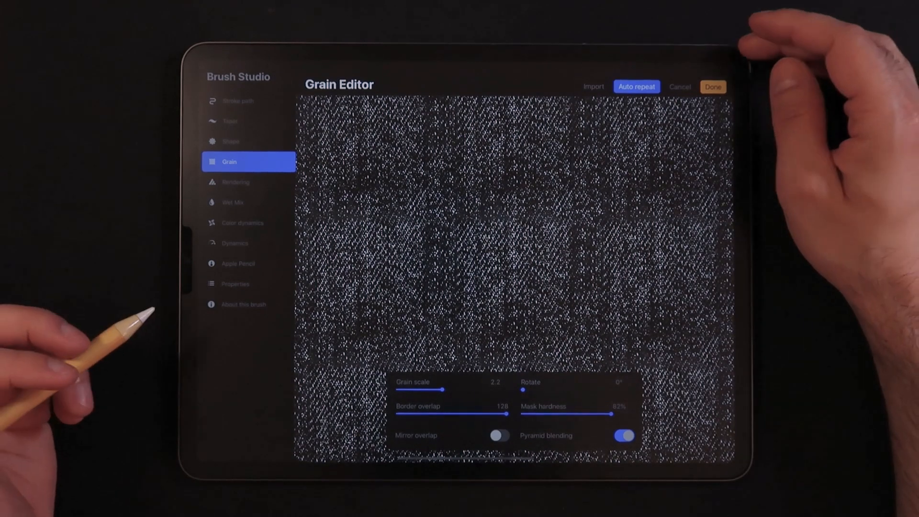
click(712, 87)
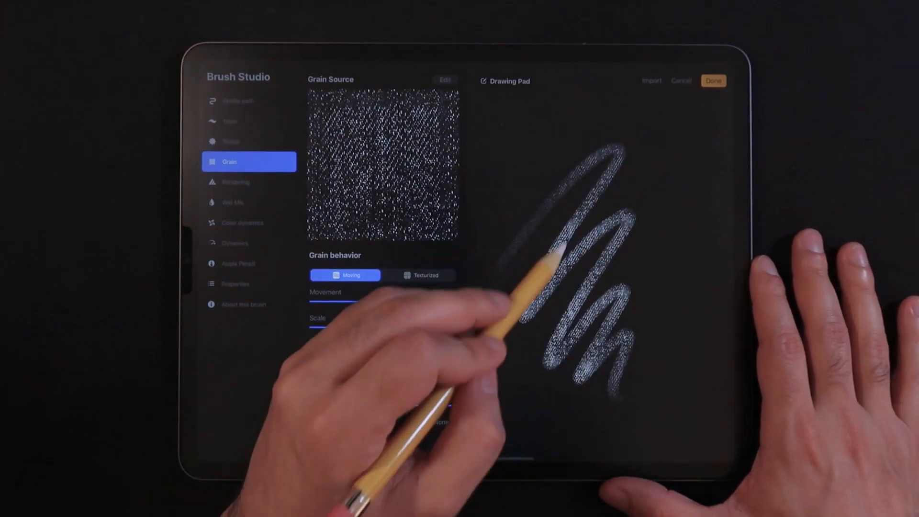
Step: Paint a zigzag test stroke showing the denim grain, then move to Shape settings
click(508, 81)
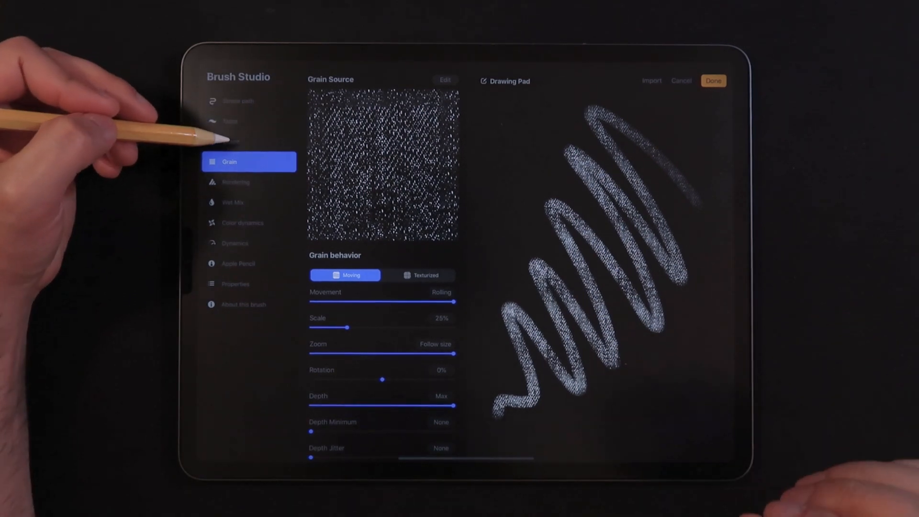
click(249, 141)
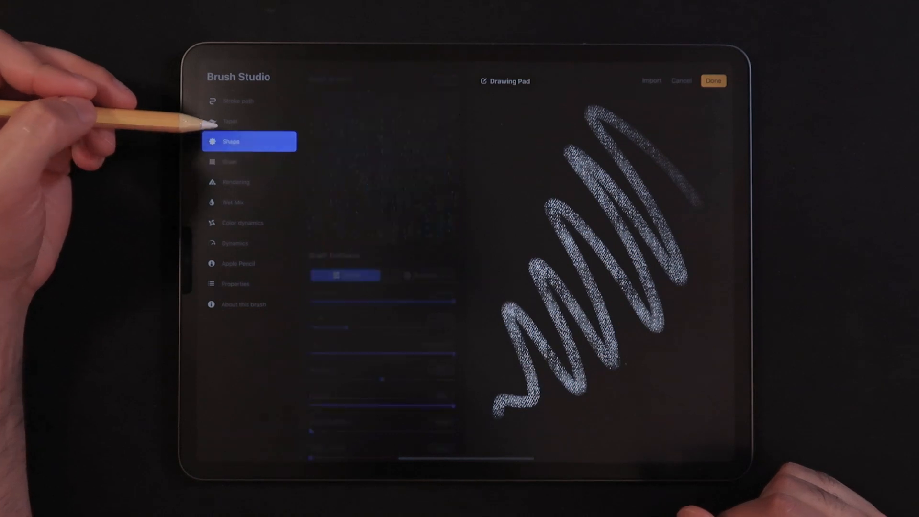
Step: View the Shape source settings and scribble a dense test patch on the drawing pad
click(231, 142)
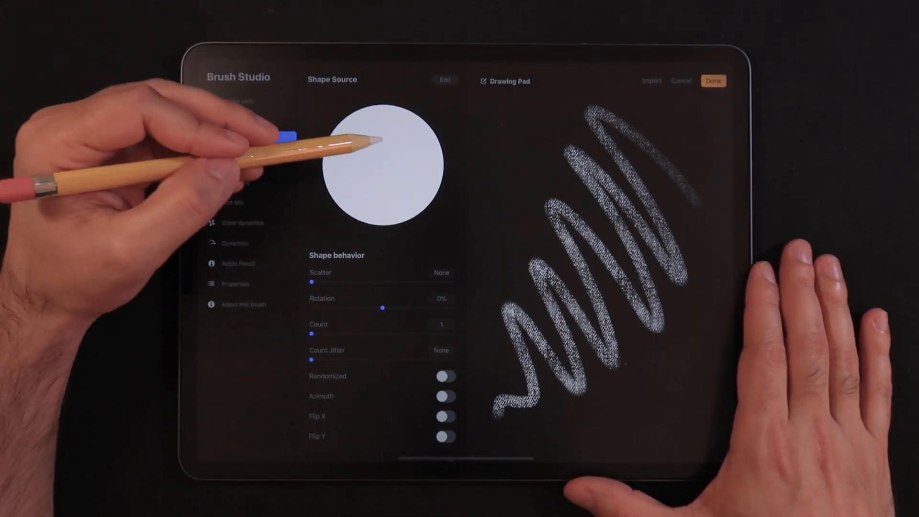
click(249, 142)
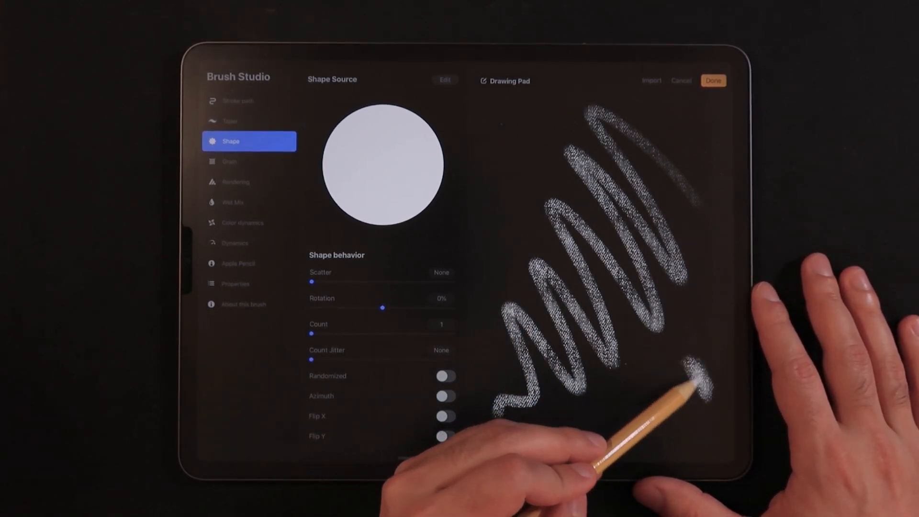
drag(691, 376, 663, 410)
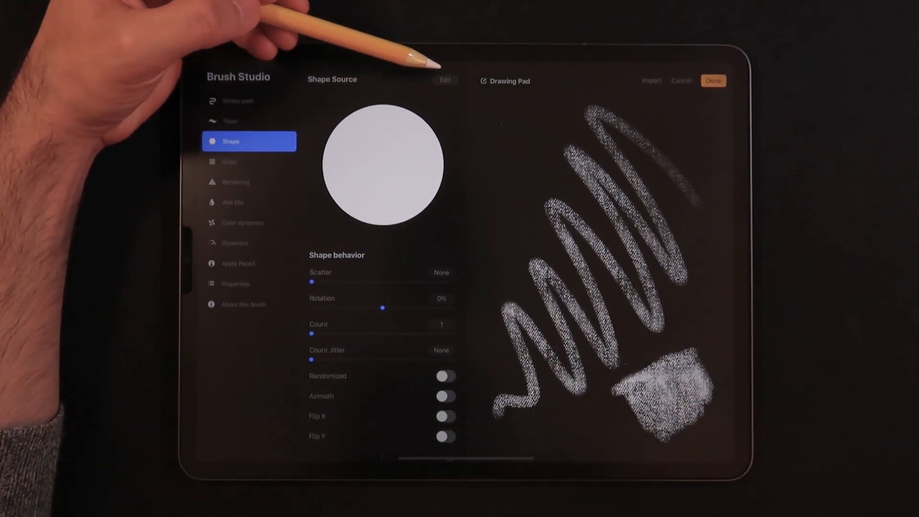
Step: Replace the shape source with an imported soft, blurry circle, then move to Properties
click(445, 80)
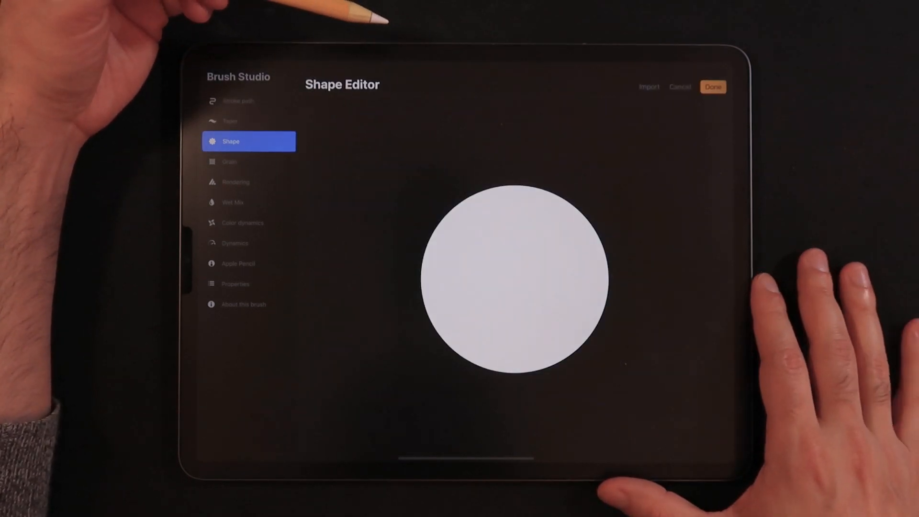
click(649, 87)
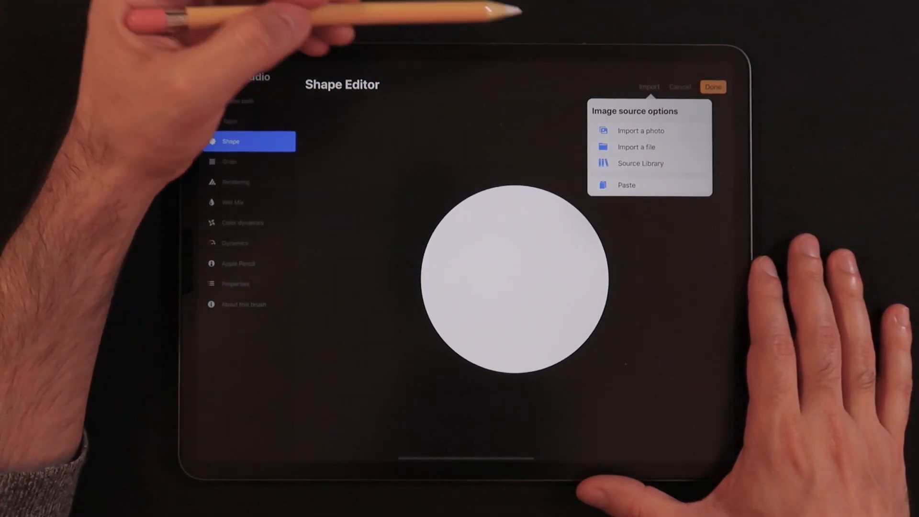
click(641, 163)
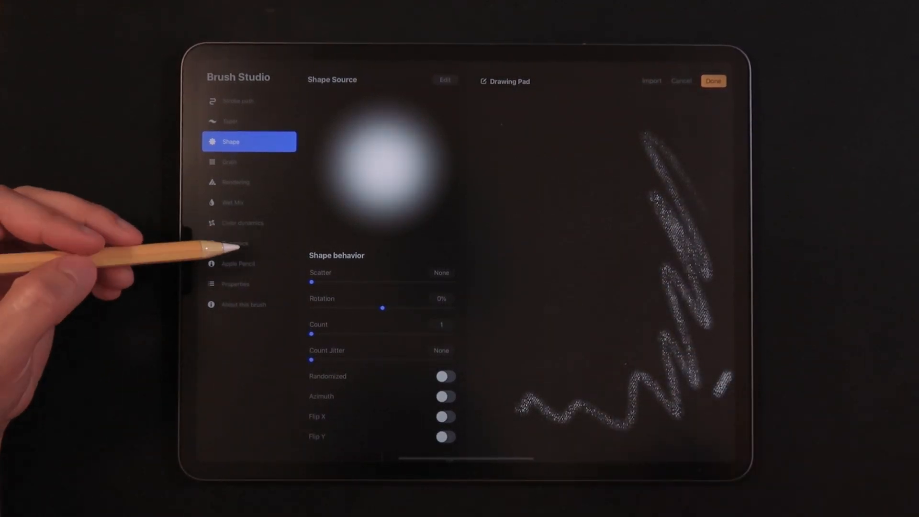
click(248, 283)
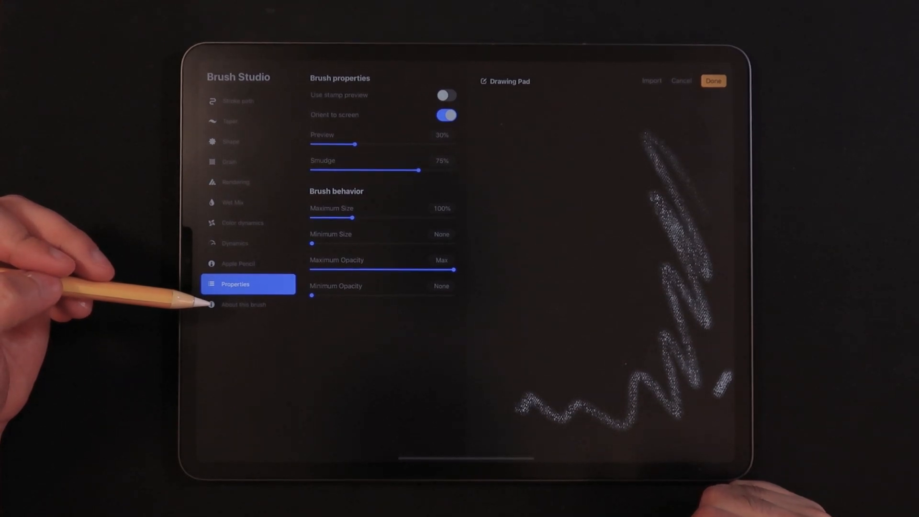
Step: Raise the brush's Maximum Size for wider denim strokes, then go to About this brush
drag(350, 218, 368, 217)
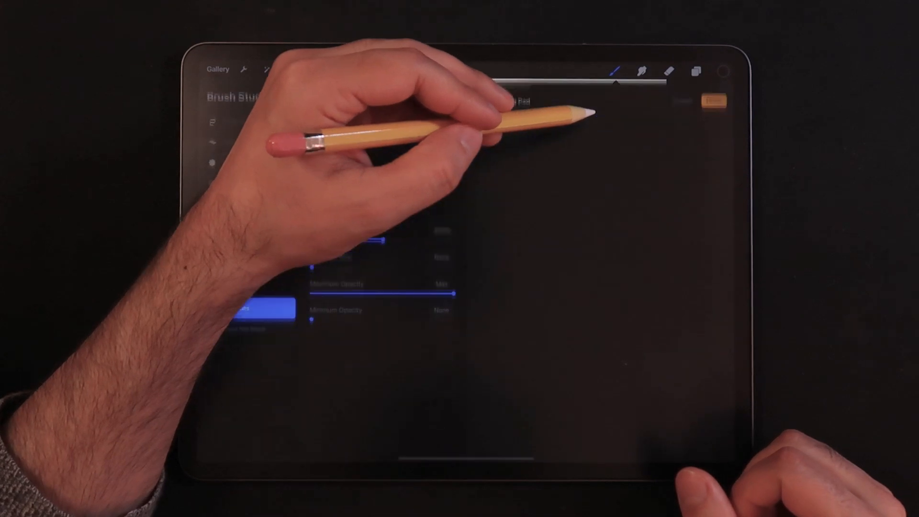
click(247, 305)
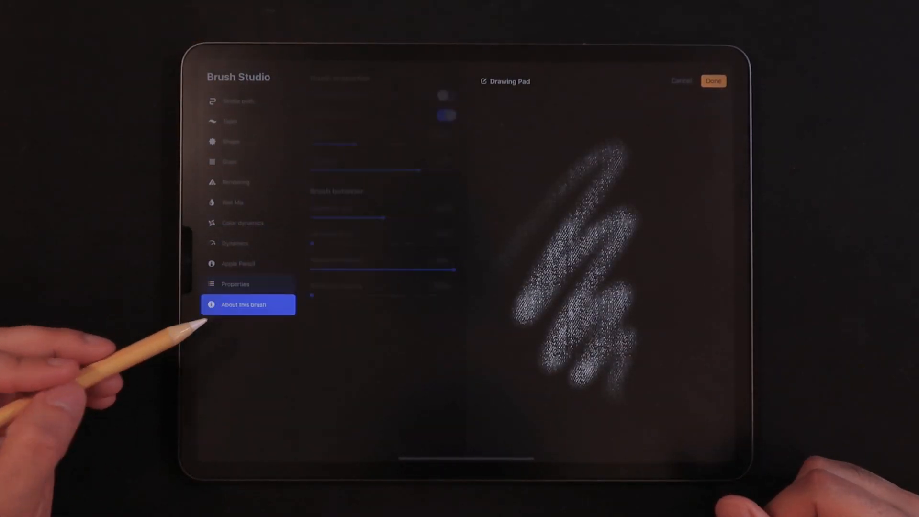
Step: Rename the brush to 'Denim 1 Test' and save it to the brush library
click(248, 304)
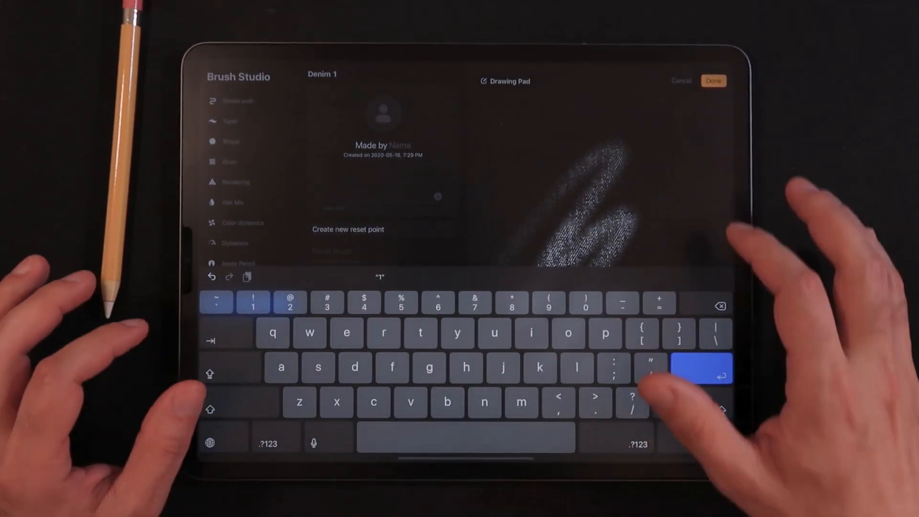
text(Test)
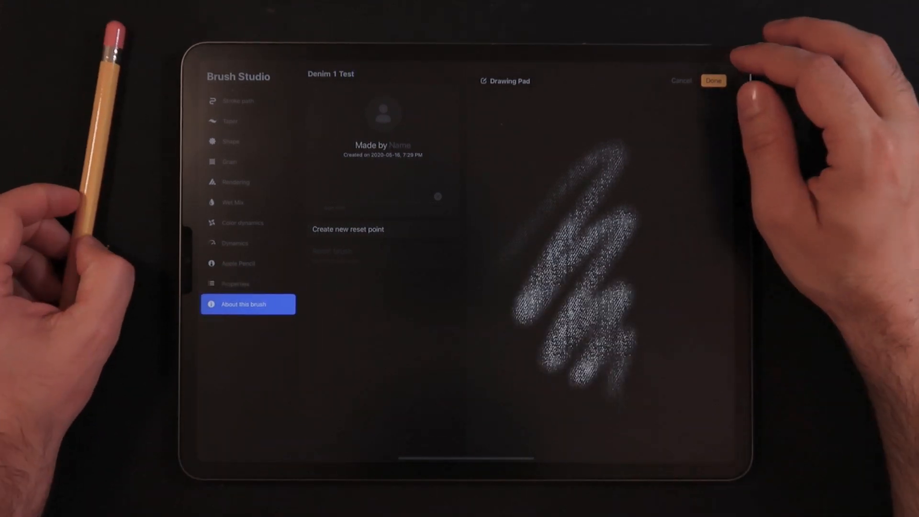
click(714, 81)
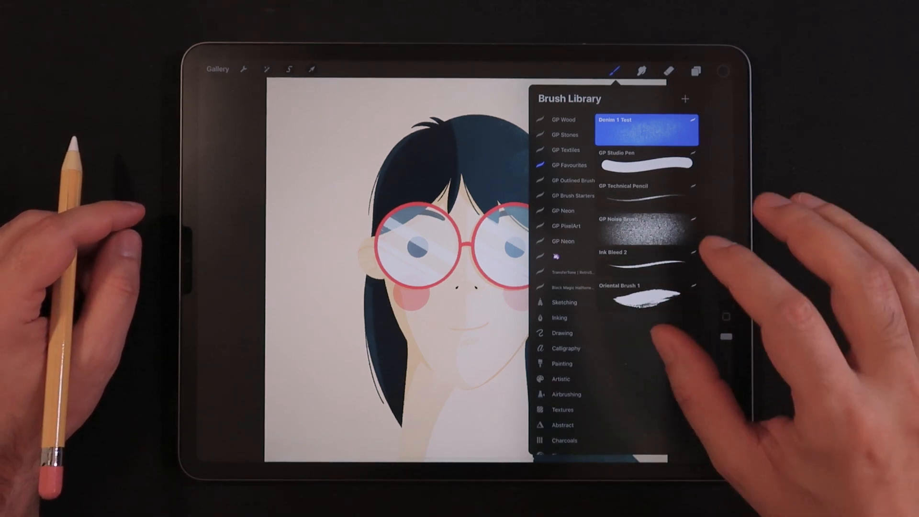
Step: Select Layer 34 and paint denim texture over the girl's hair and face
click(696, 69)
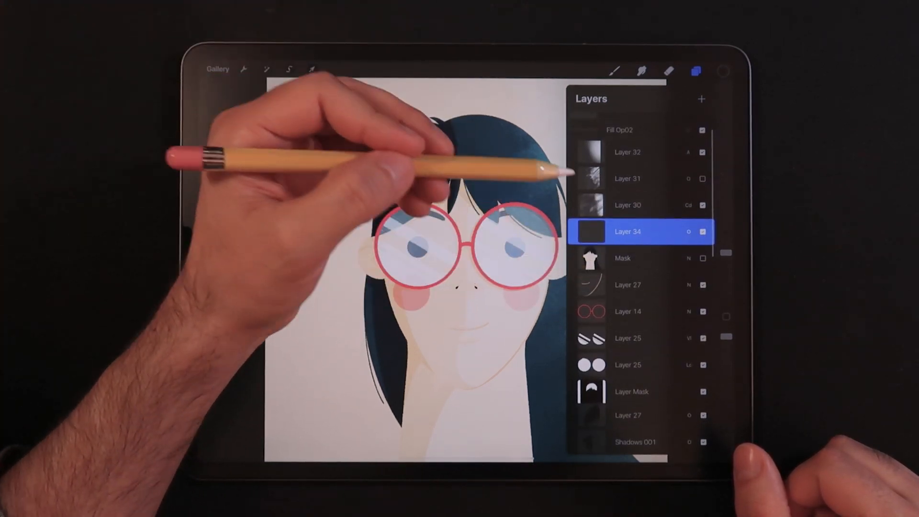
click(645, 259)
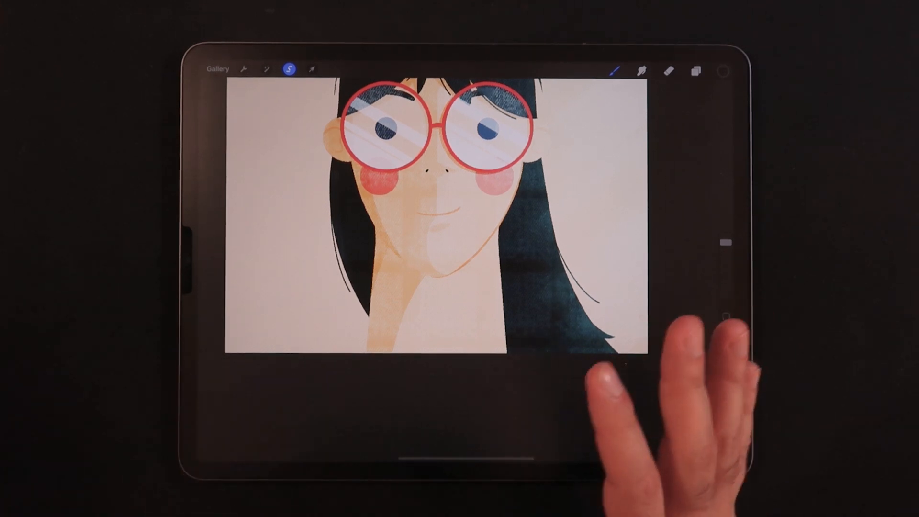
click(614, 70)
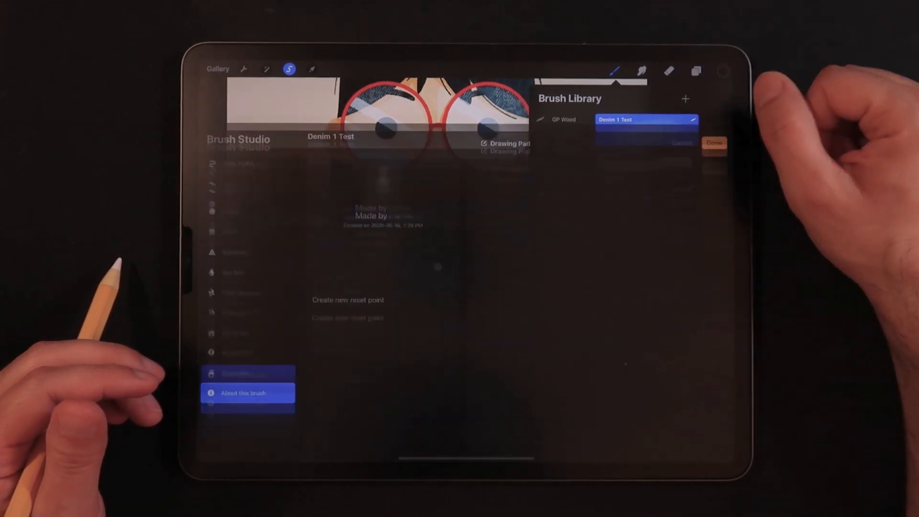
Step: Make the denim grain auto-repeat seamlessly, fine-tune its scale, and lower the grain Scale within strokes
click(248, 162)
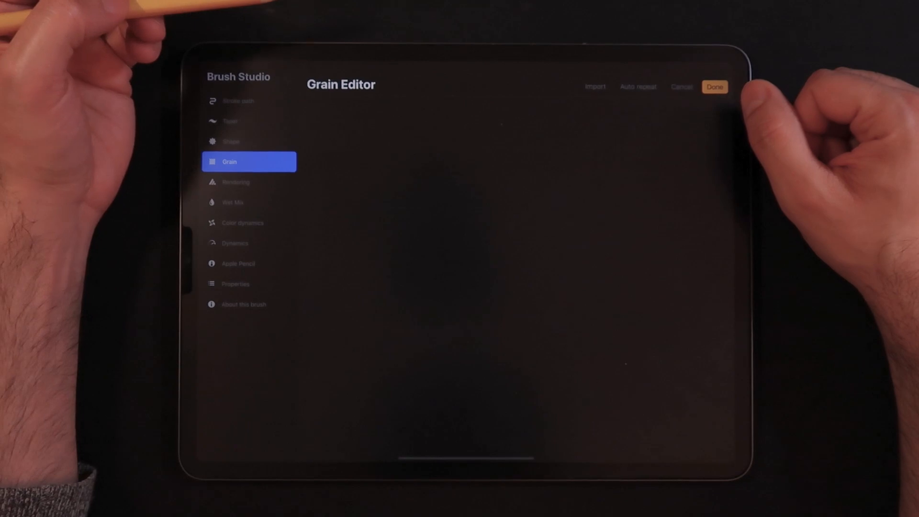
click(638, 86)
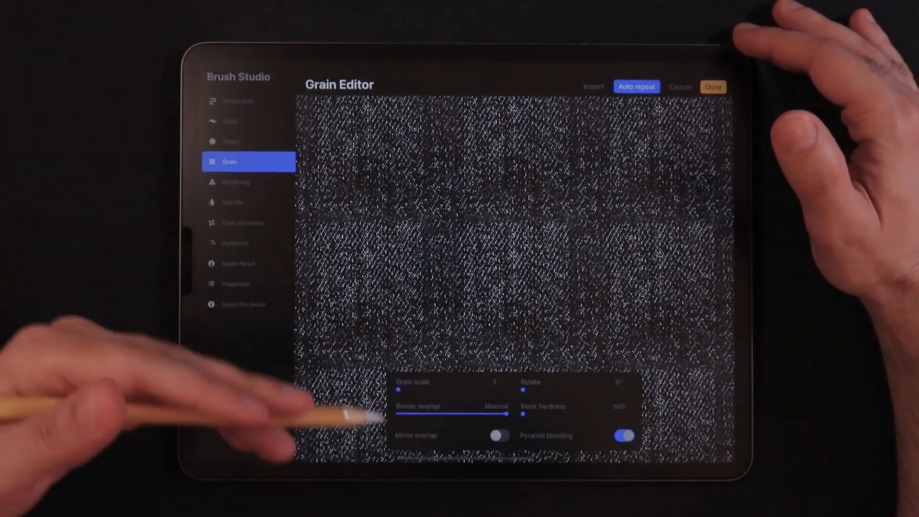
drag(398, 390, 434, 390)
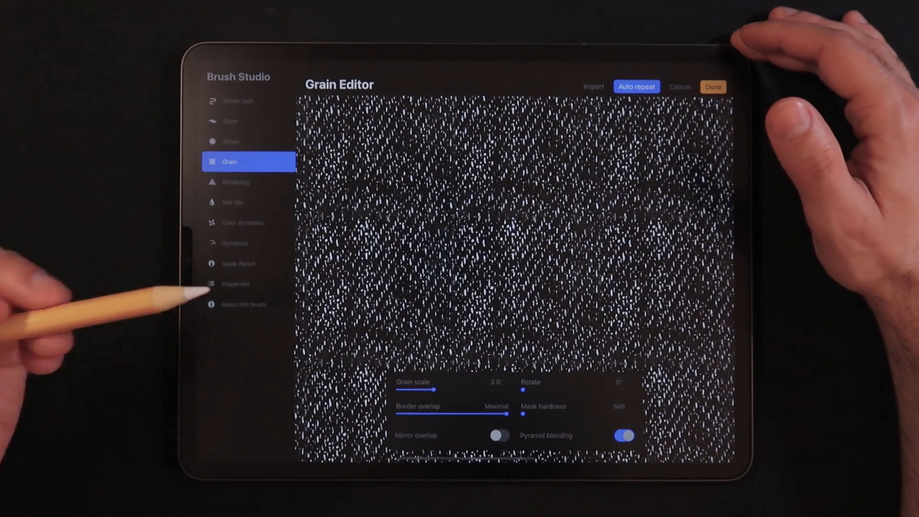
drag(434, 390, 428, 390)
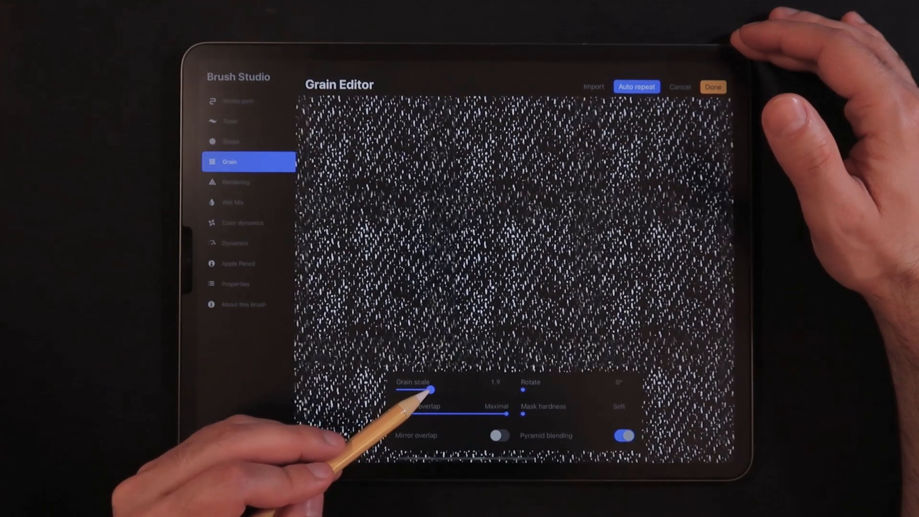
drag(431, 389, 425, 389)
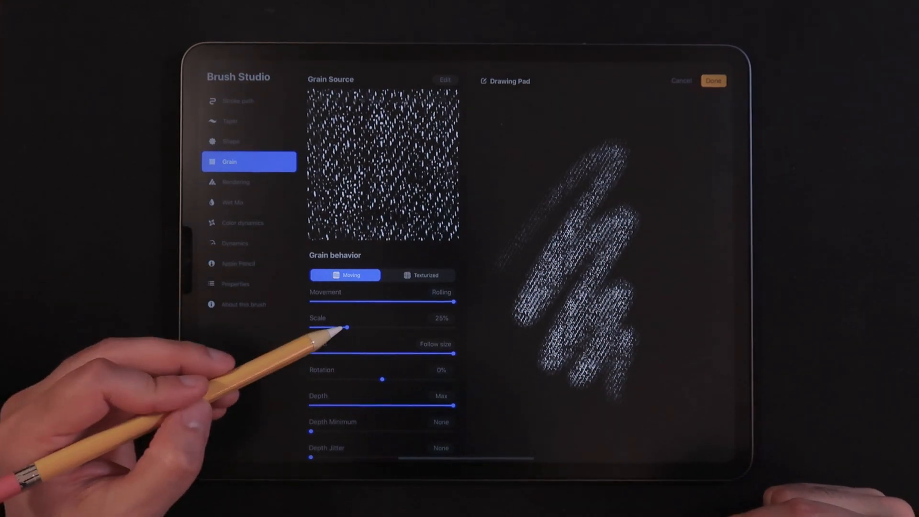
drag(346, 327, 343, 327)
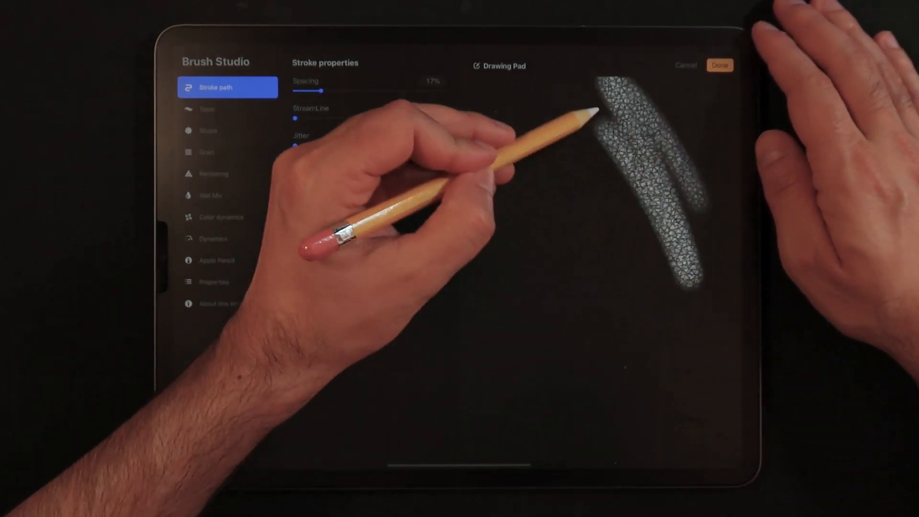
Step: Return to the canvas, pick Wood Grain 02 Inverted and paint wood-grain texture over the skin and cheeks
click(228, 152)
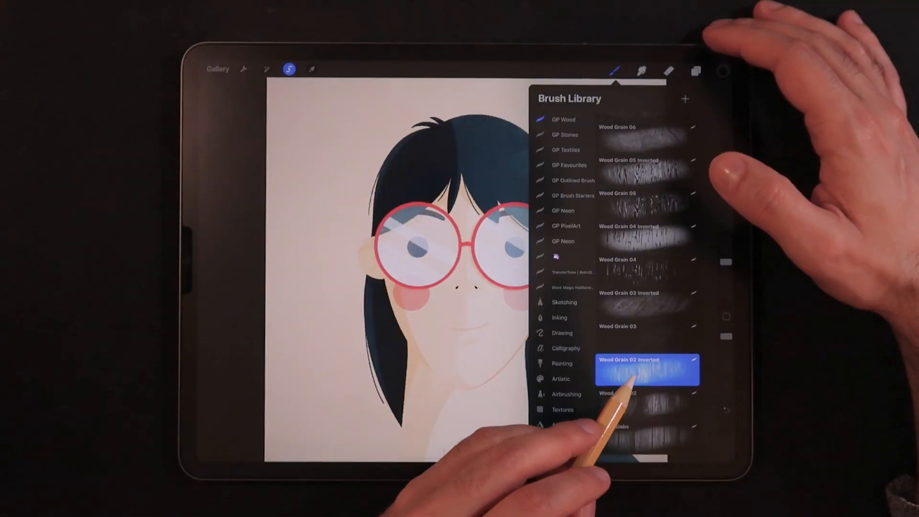
double_click(648, 370)
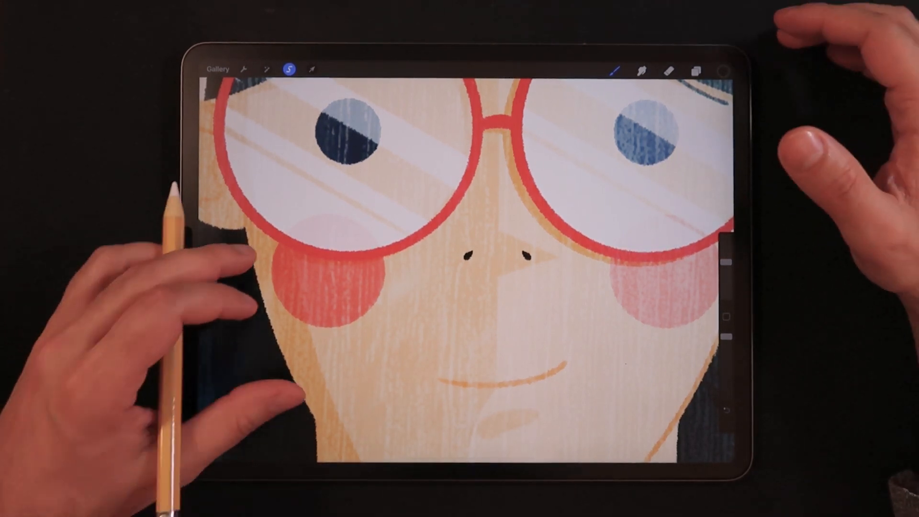
click(614, 70)
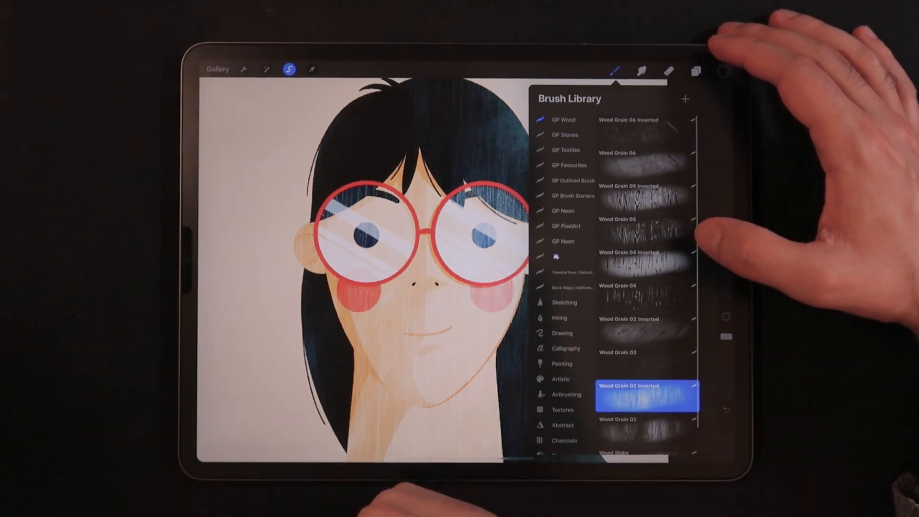
Step: Browse GP Stones and GP Textiles, choose Denim Fine Inverted, and show the layer list
click(565, 134)
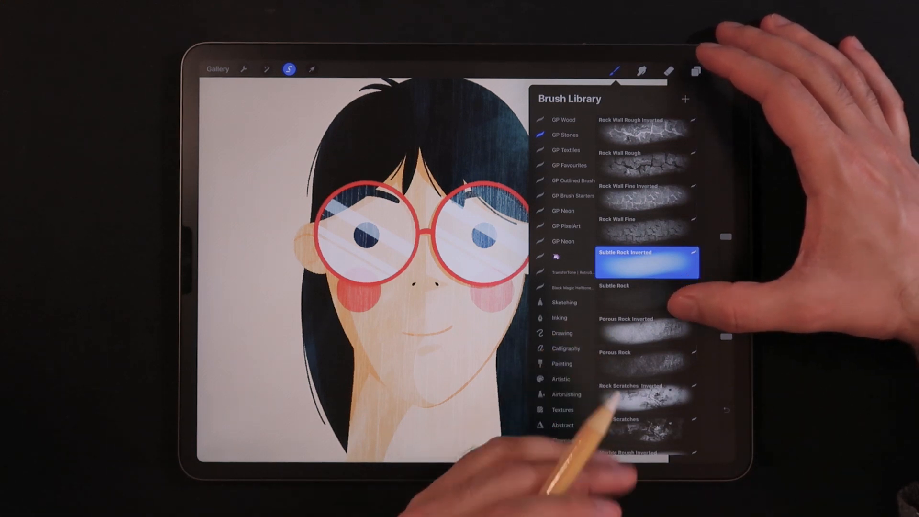
scroll(down, 3)
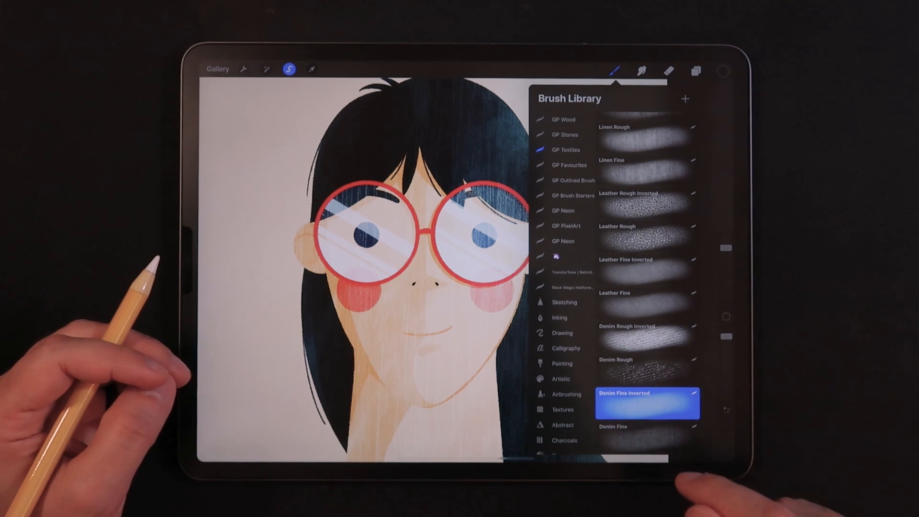
click(696, 70)
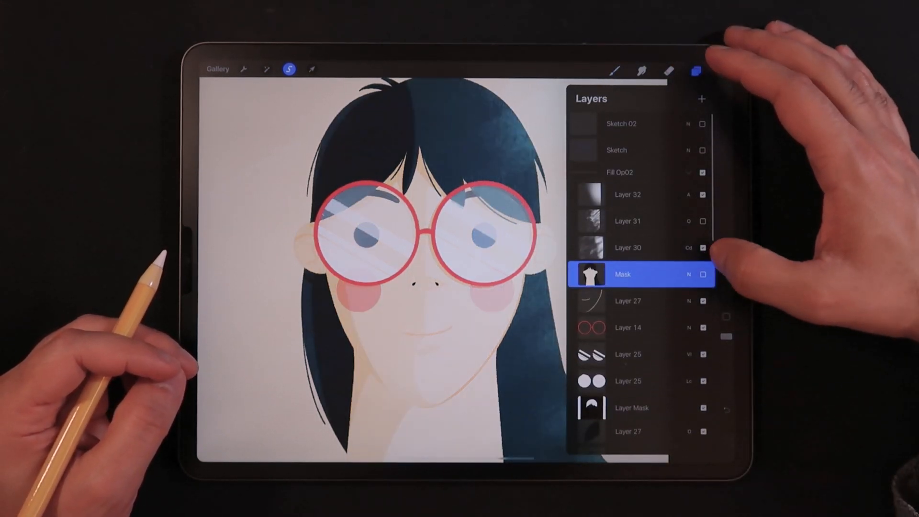
Step: Set Layer 34 to Overlay blending so the fine denim texture overlays hair and face
click(624, 274)
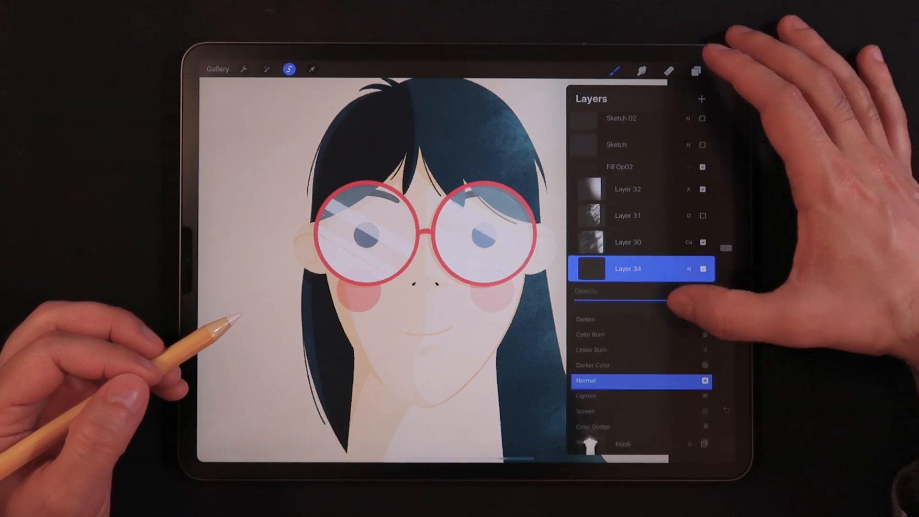
scroll(down, 3)
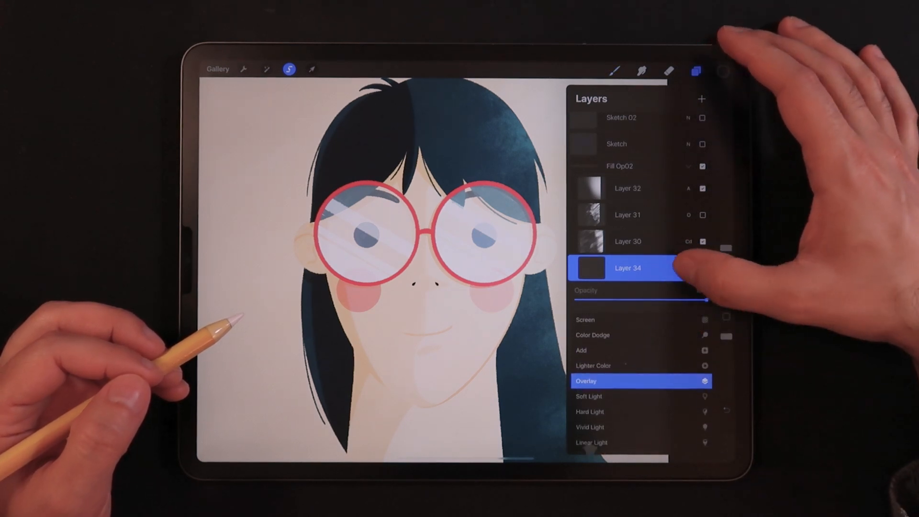
click(698, 70)
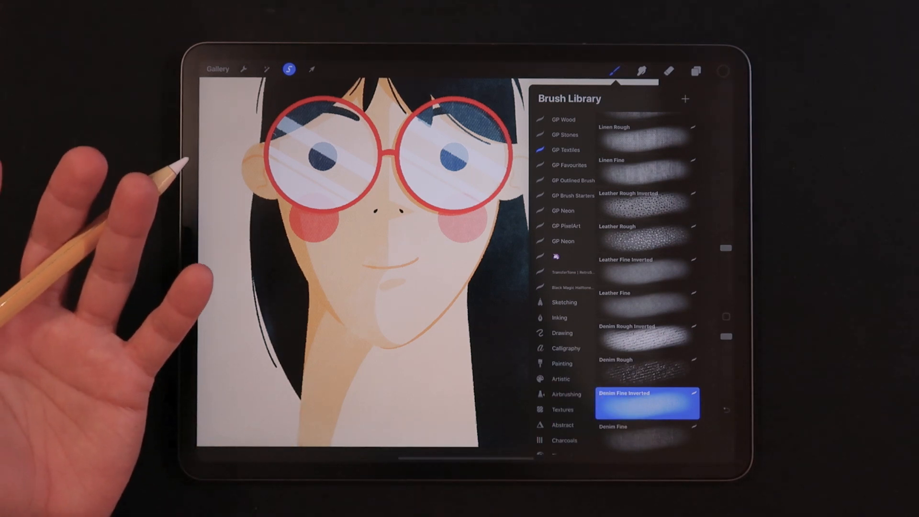
mouse_move(164, 247)
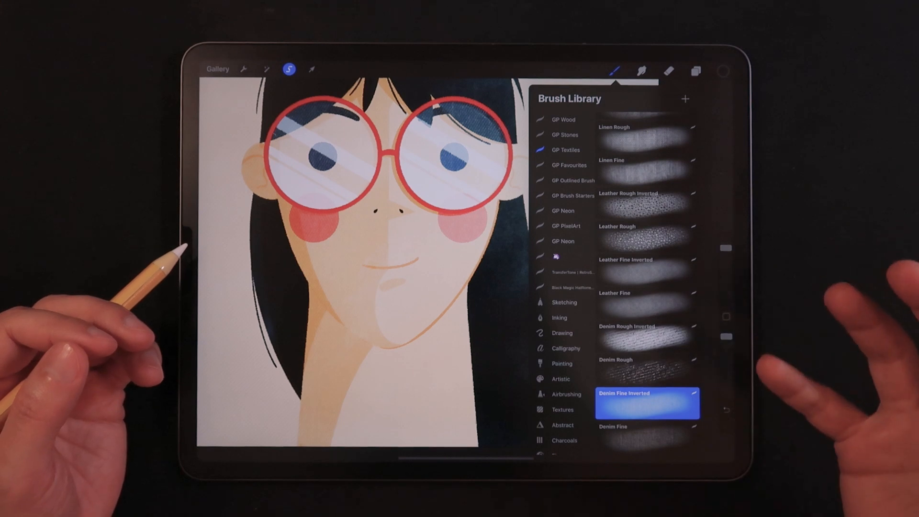